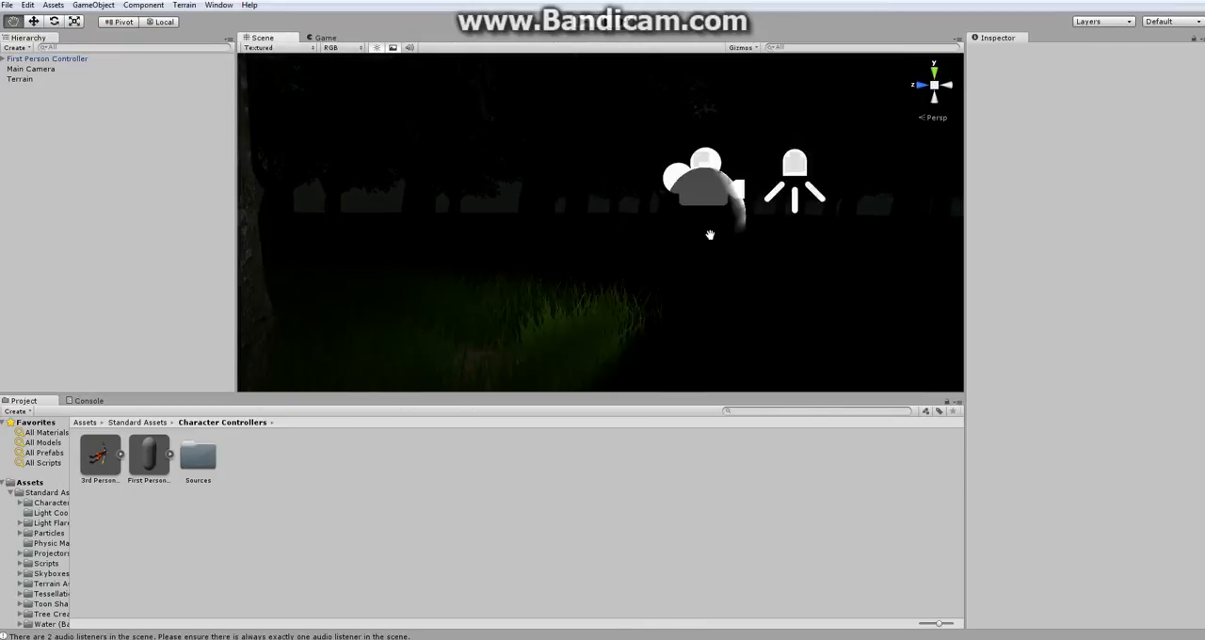
- Search the 3D Warehouse for 'car', then refine the search to rusty car models
drag(710, 234, 734, 255)
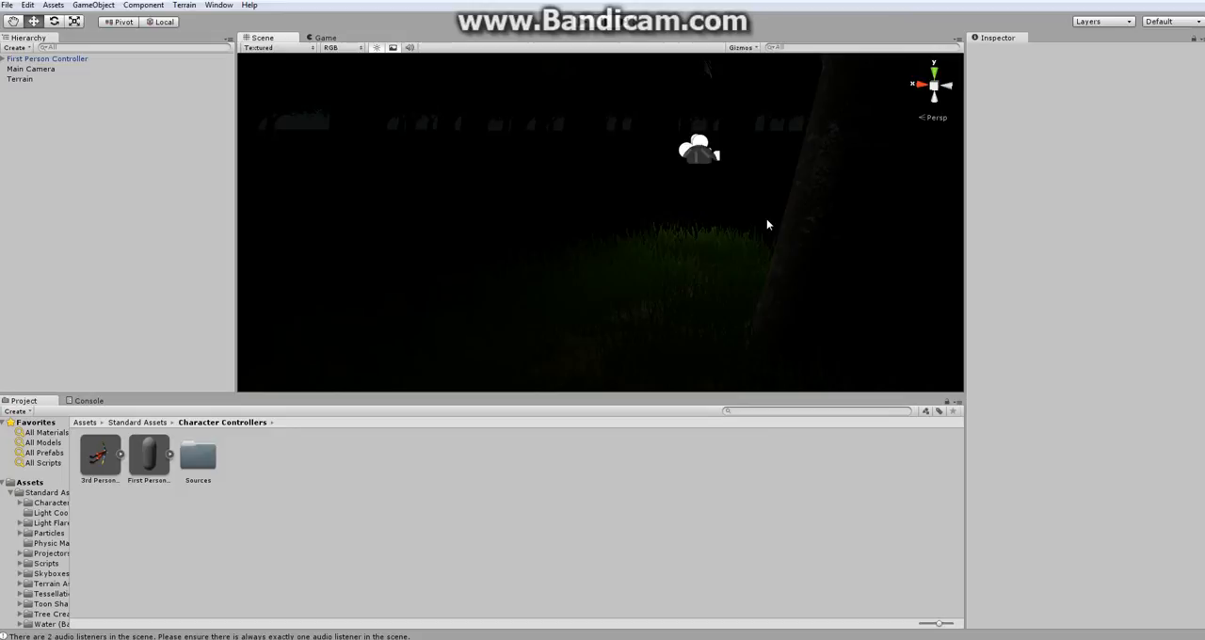
mouse_move(885, 61)
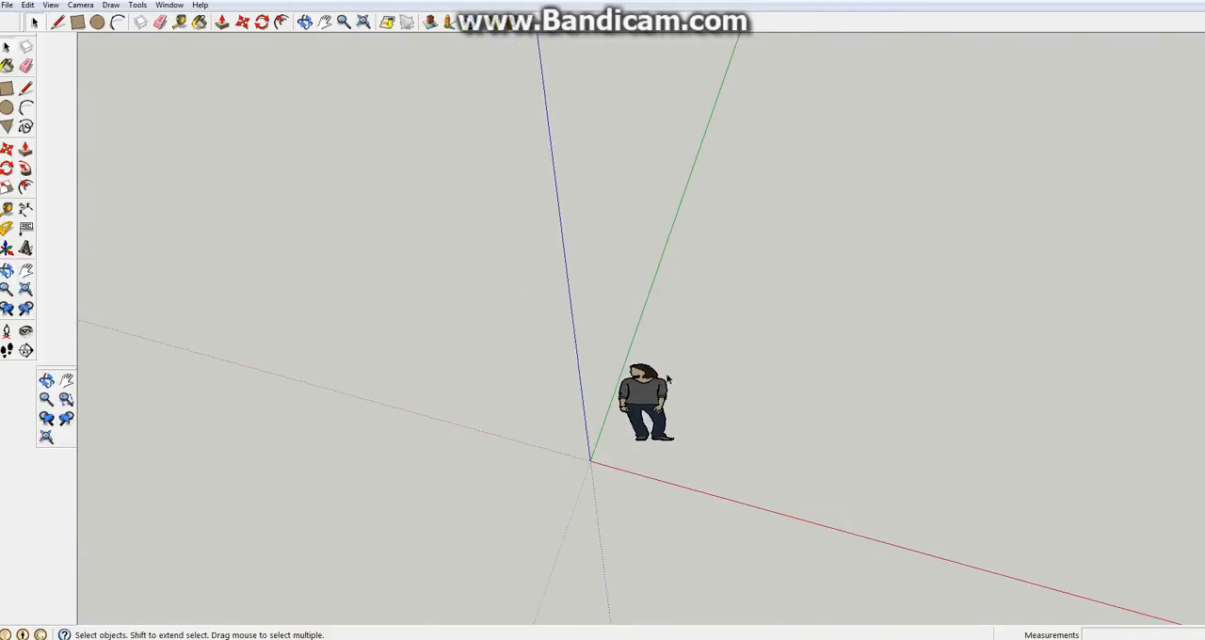
right_click(644, 400)
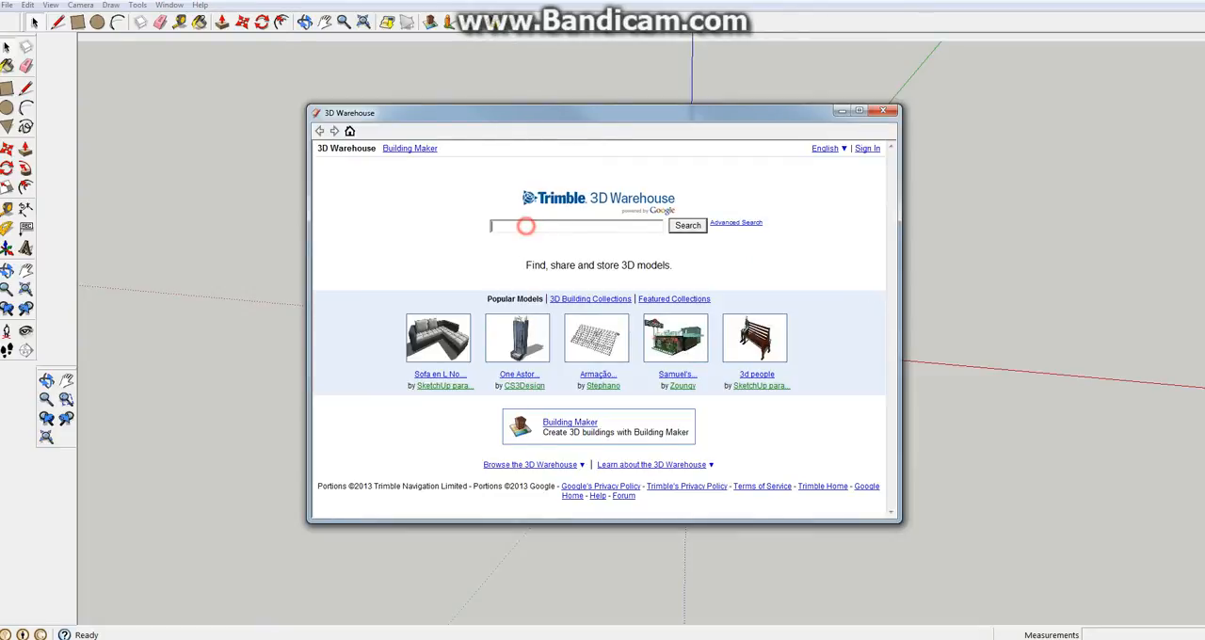
text(car)
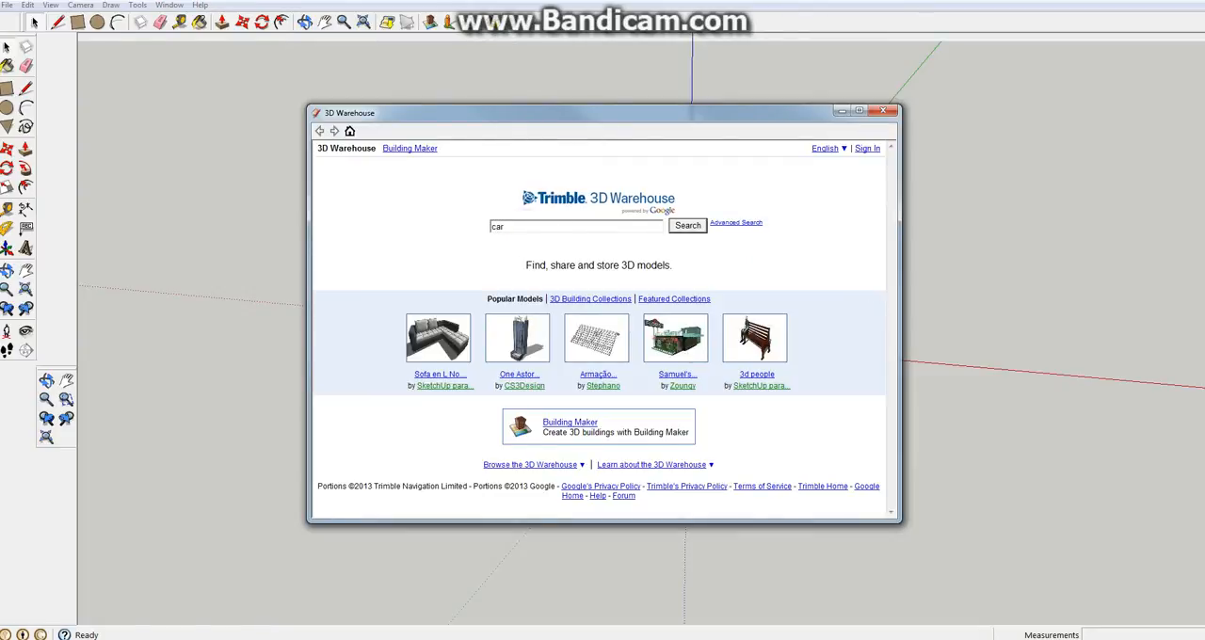
click(688, 226)
text(rusty)
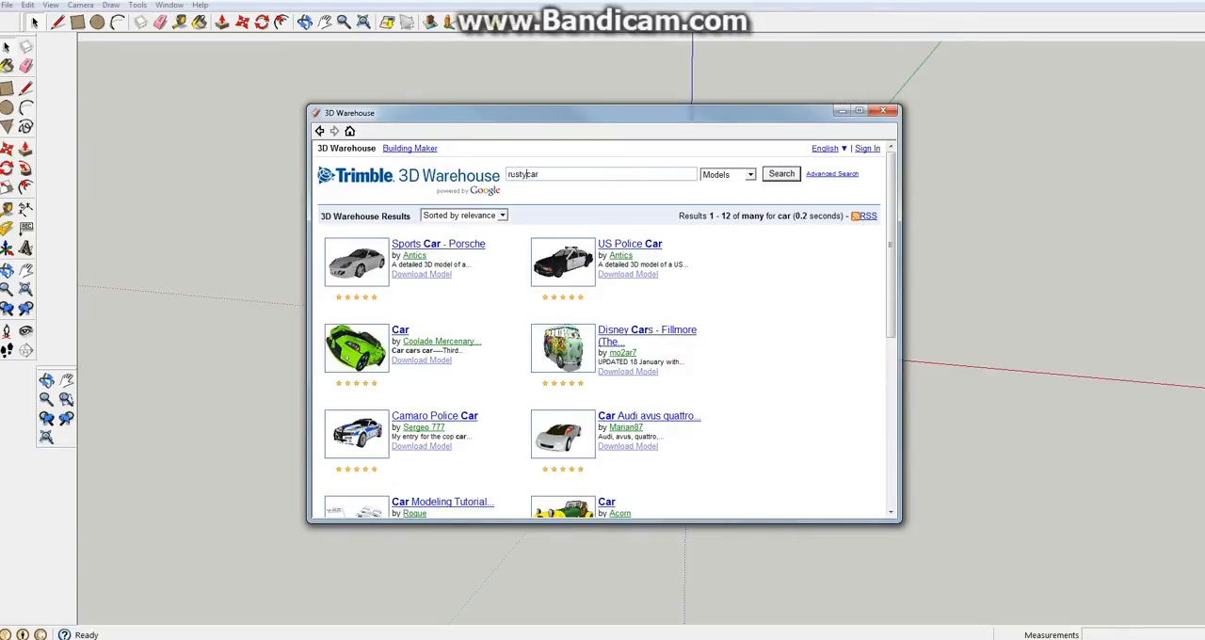
click(779, 173)
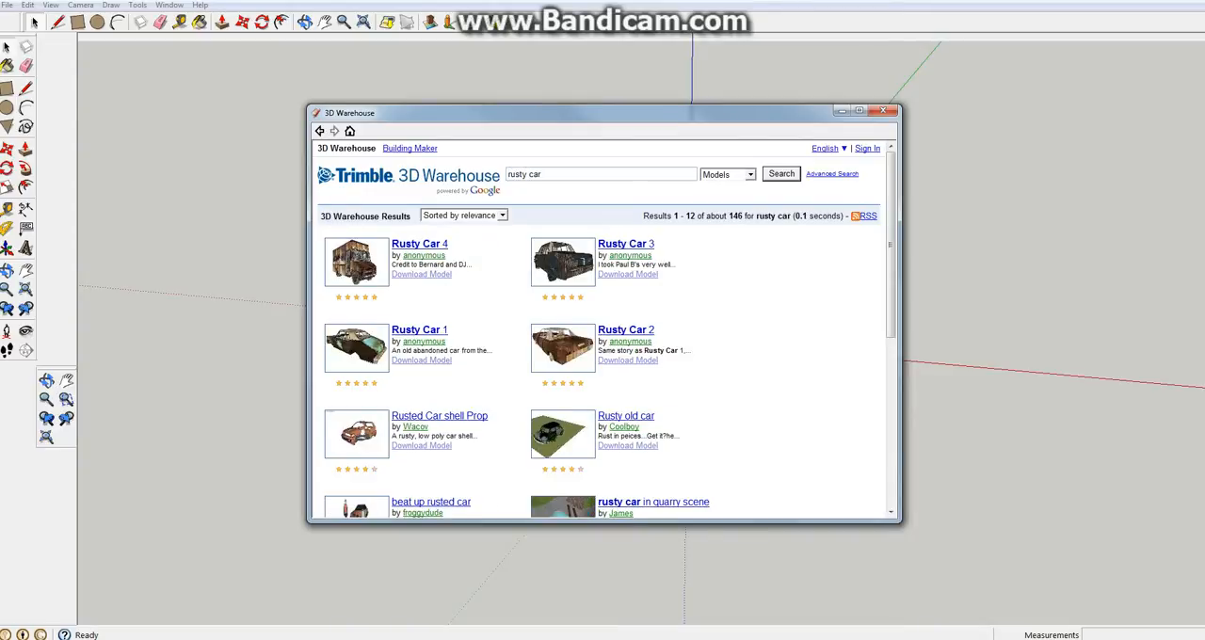
mouse_move(651, 341)
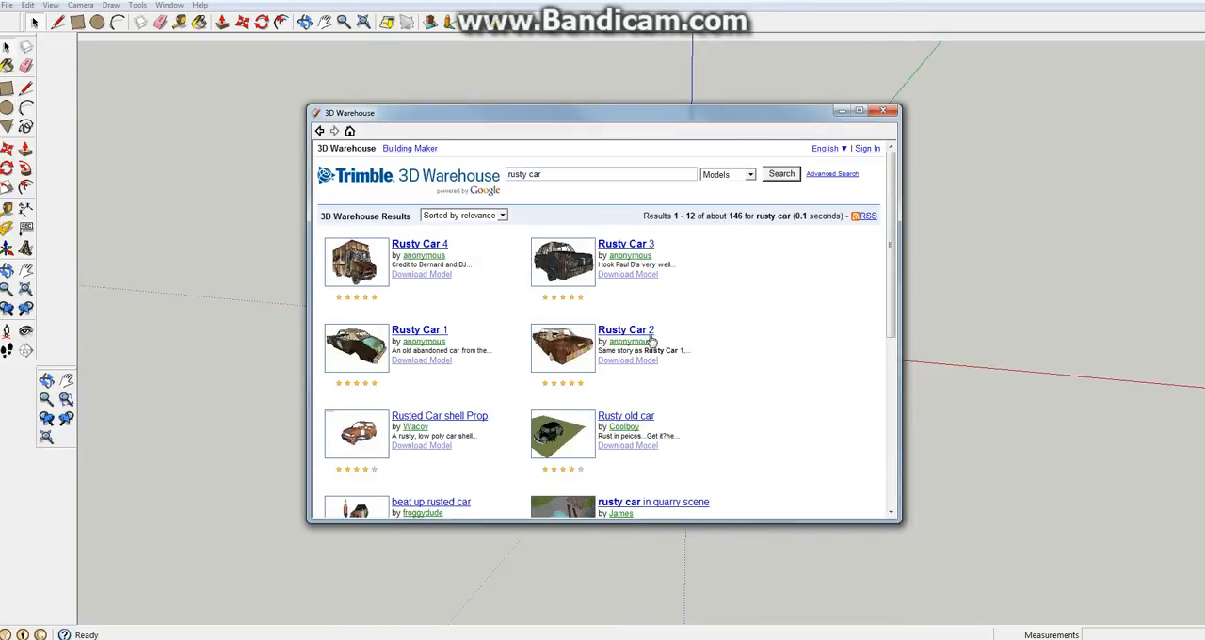
mouse_move(625, 329)
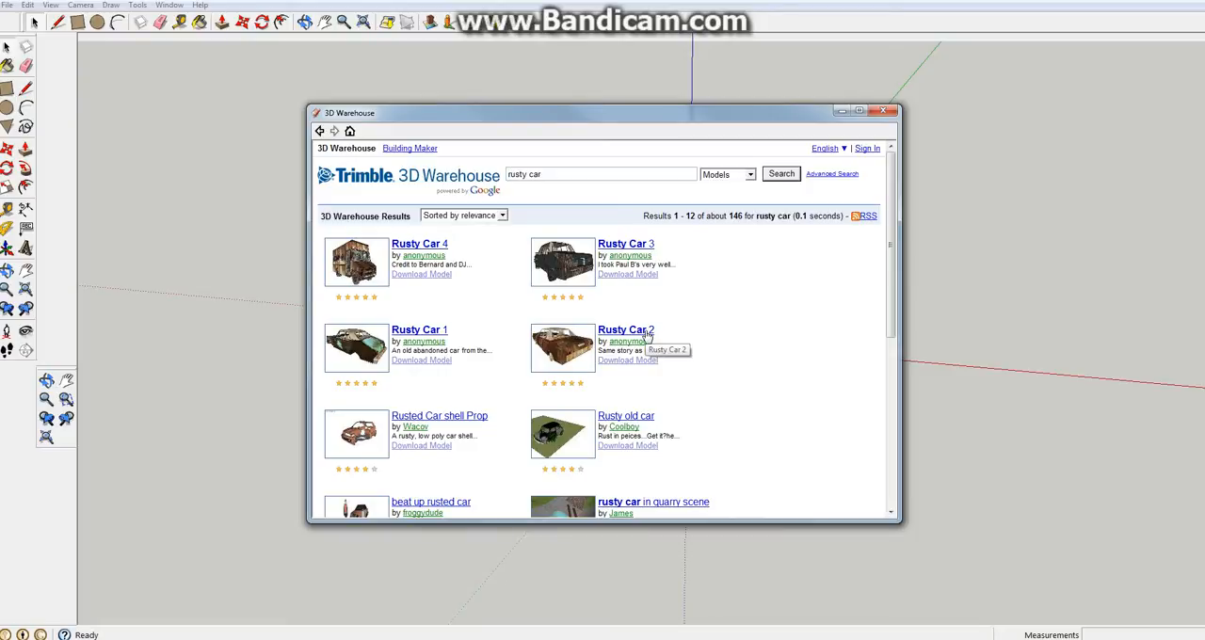
mouse_move(440, 414)
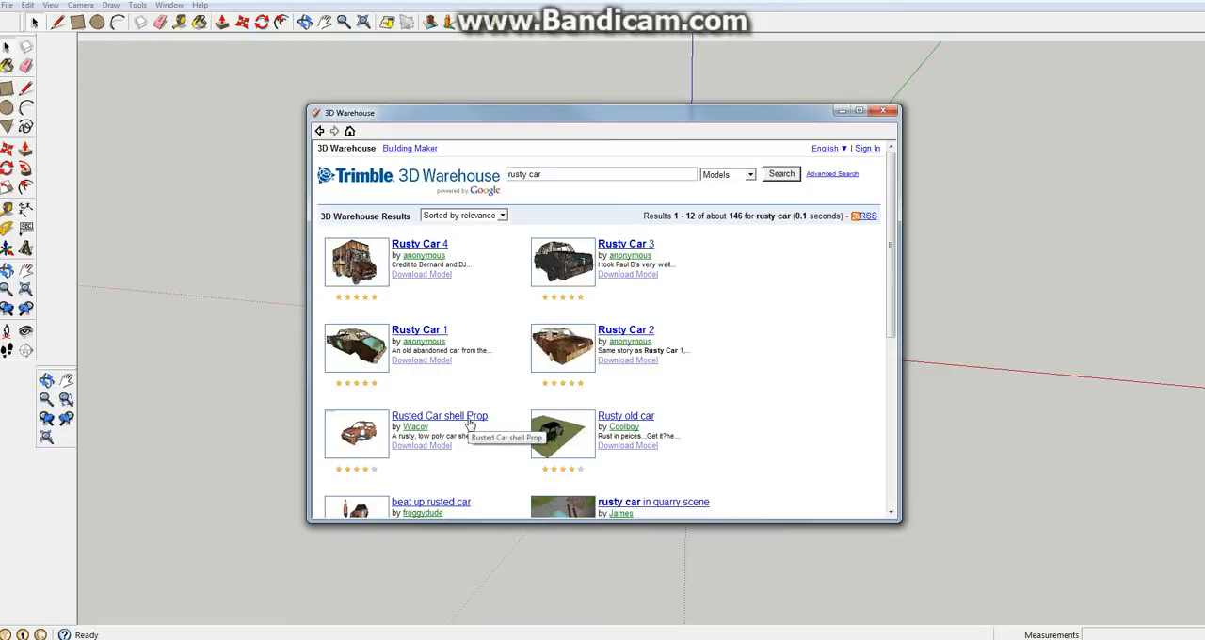
- Download the Rusted Car shell Prop model and confirm bringing it into SketchUp
click(441, 414)
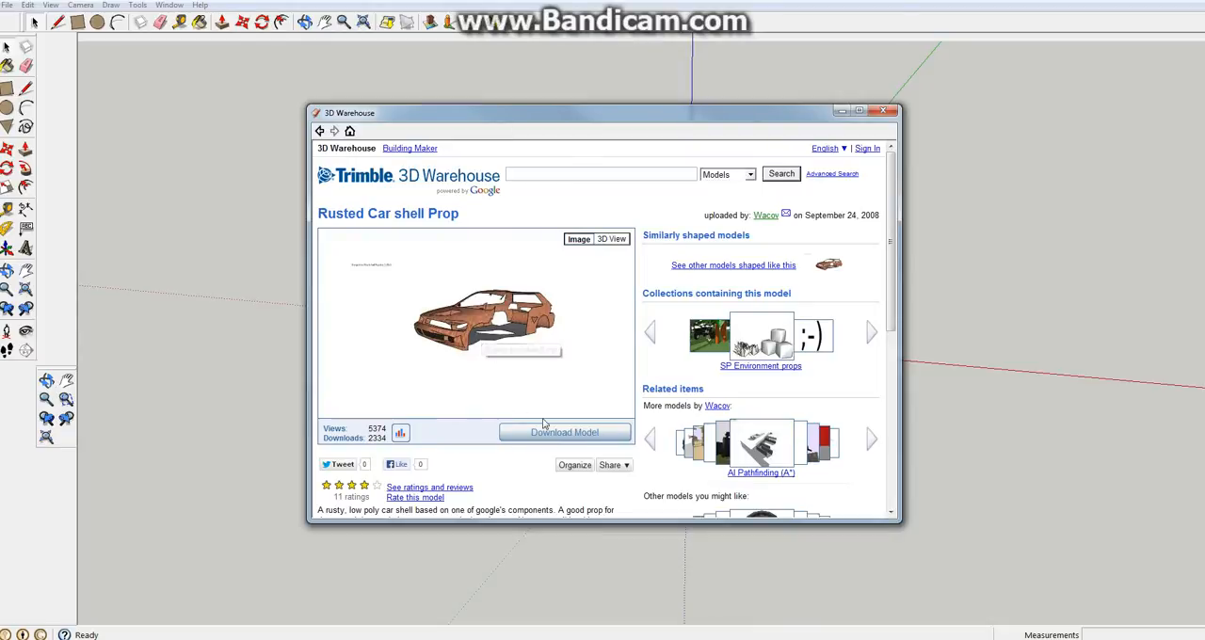
click(565, 433)
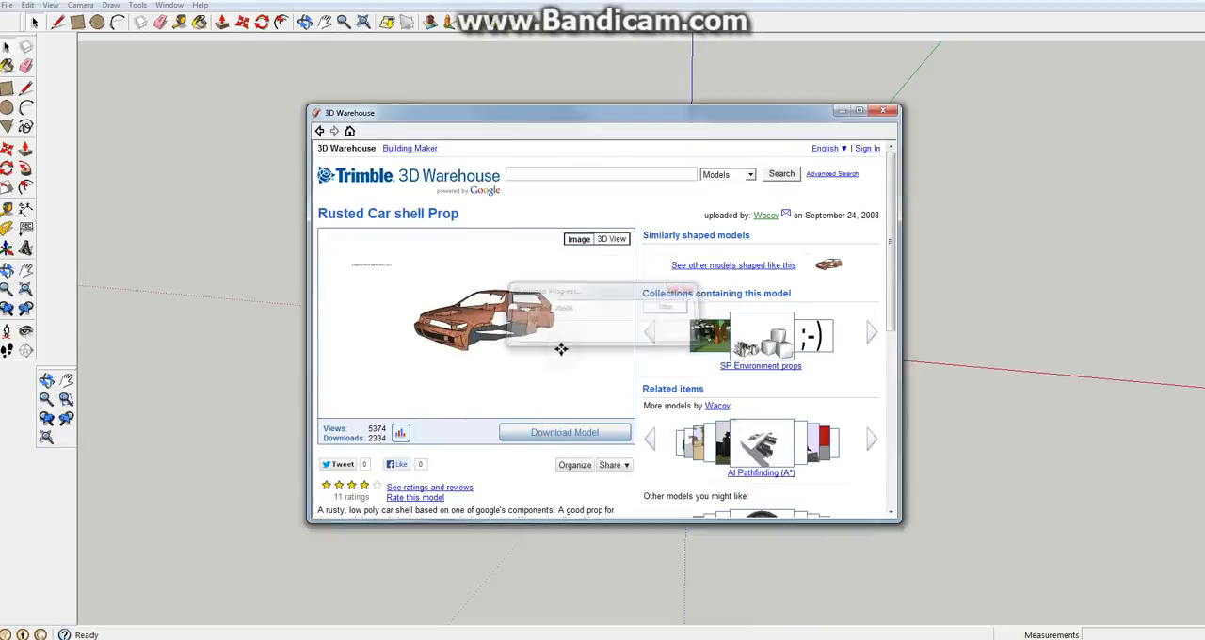
click(564, 434)
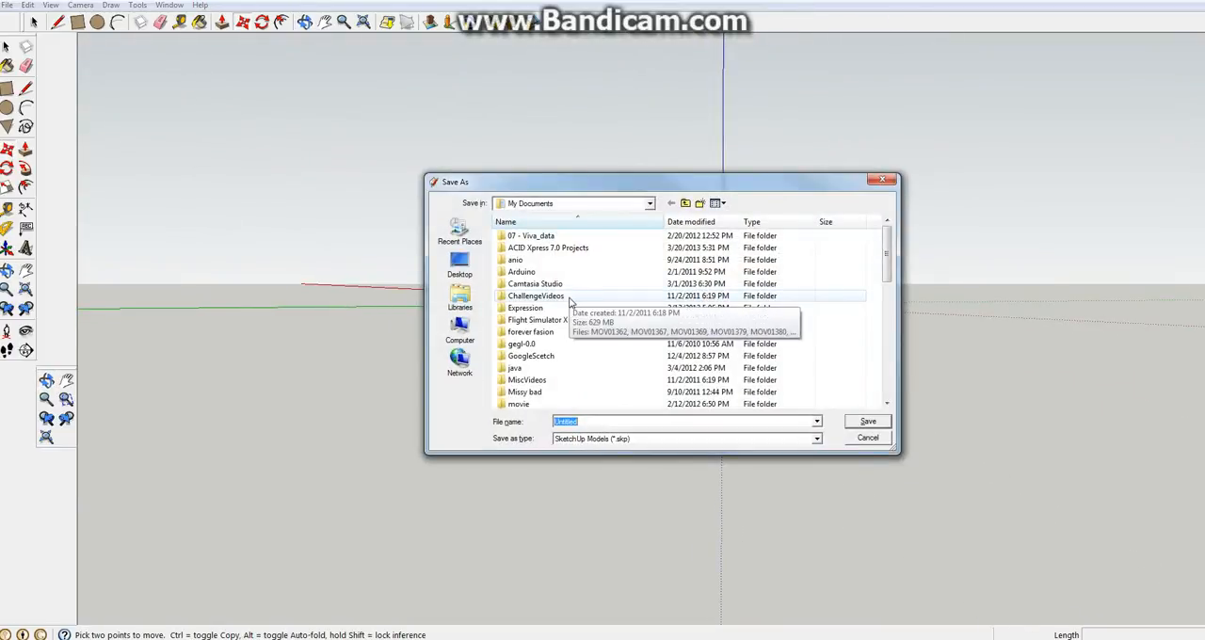
- Browse to New Unity Project 1 > Assets and create a new folder named car inside it
scroll(down, 3)
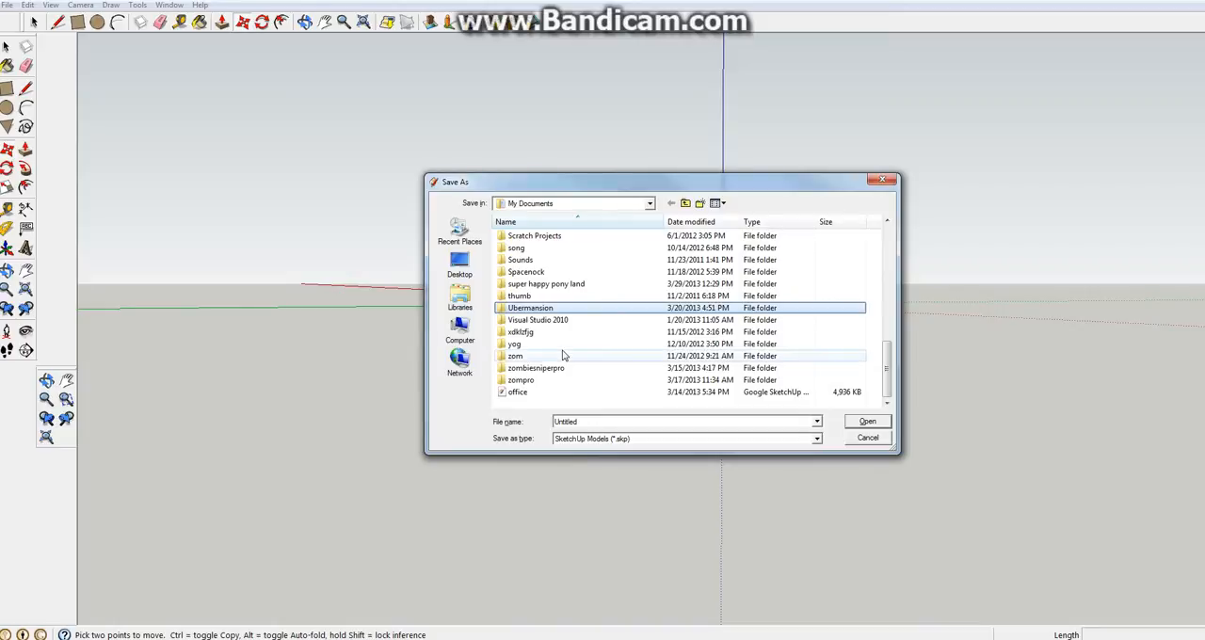
scroll(up, 3)
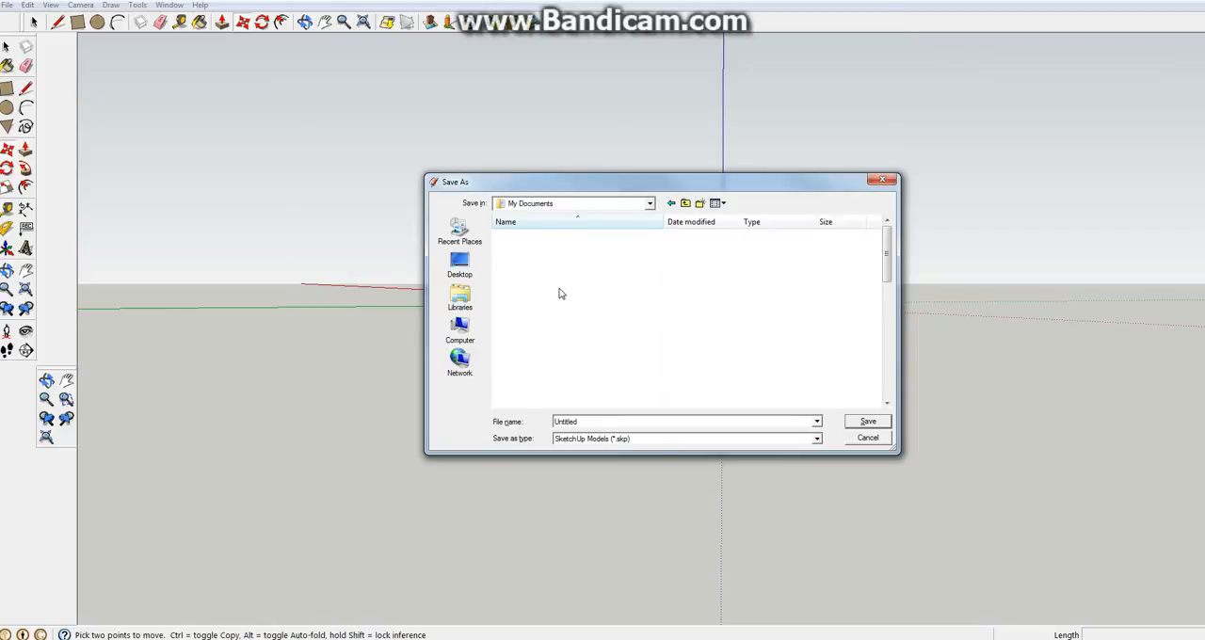
click(534, 295)
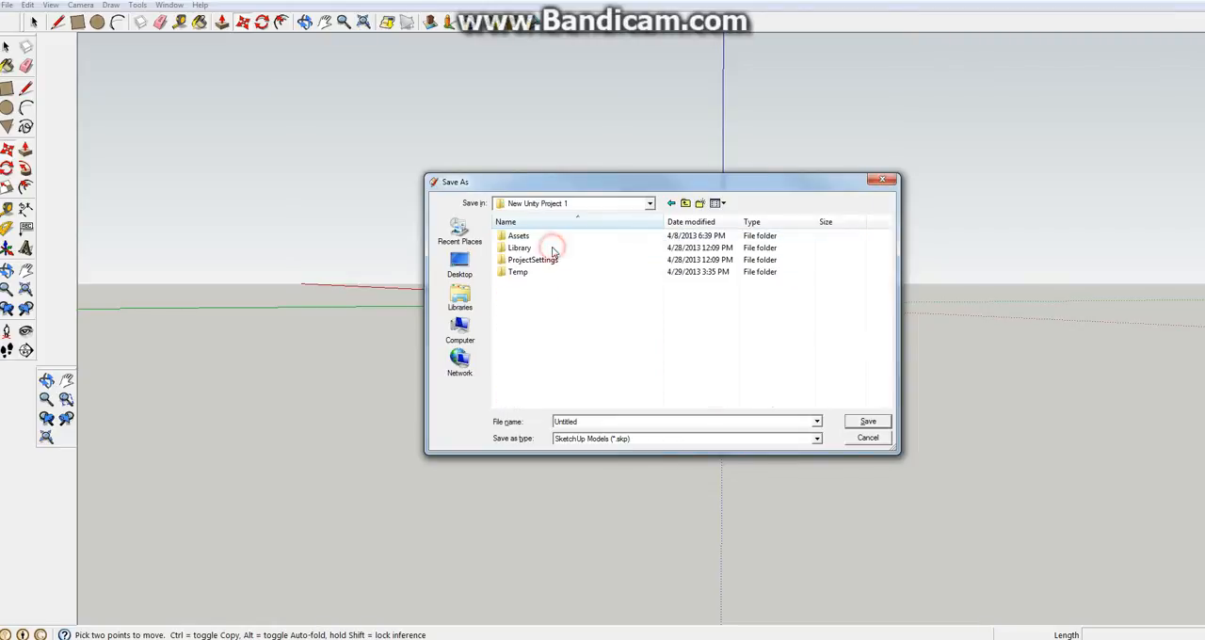
double_click(519, 235)
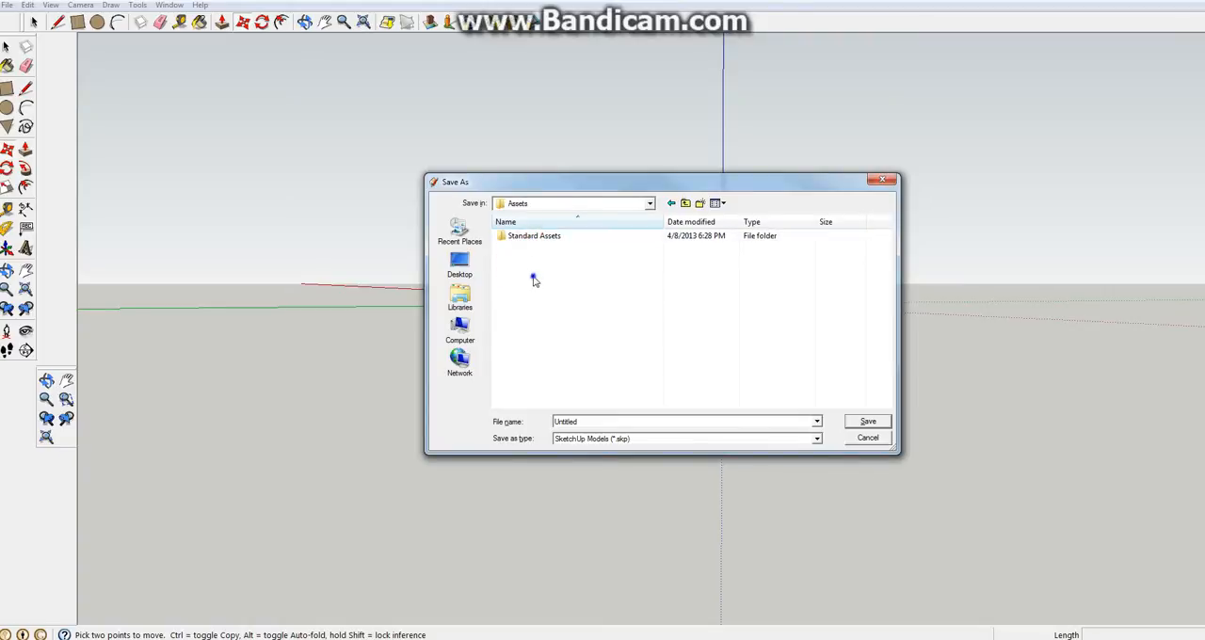
right_click(535, 279)
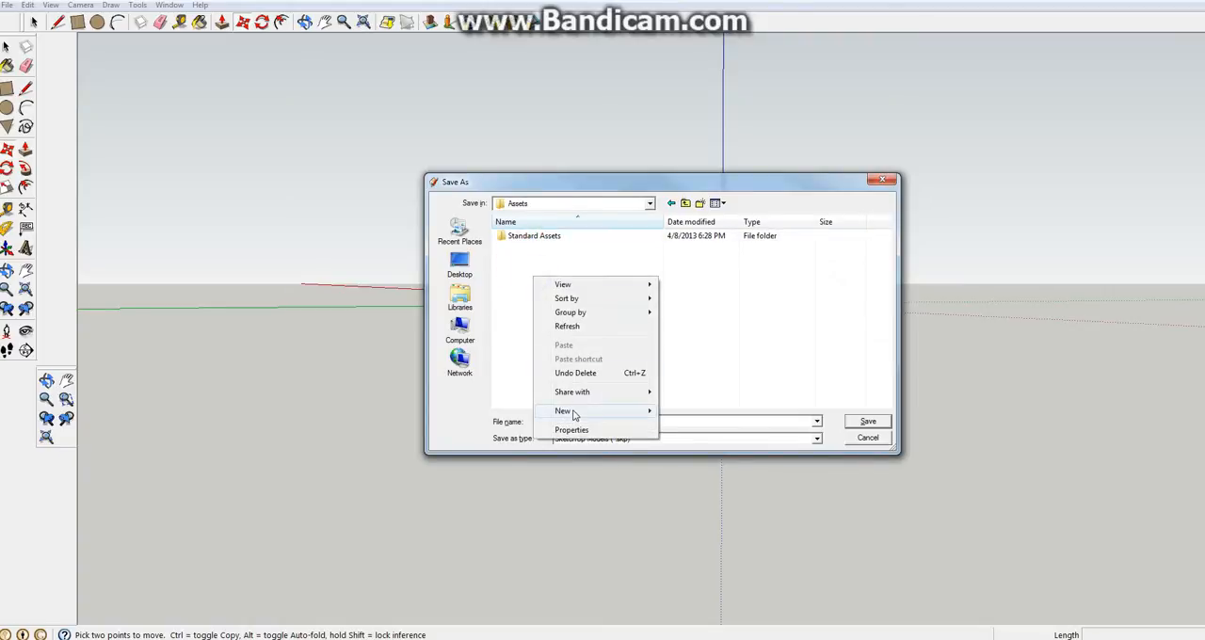
click(562, 410)
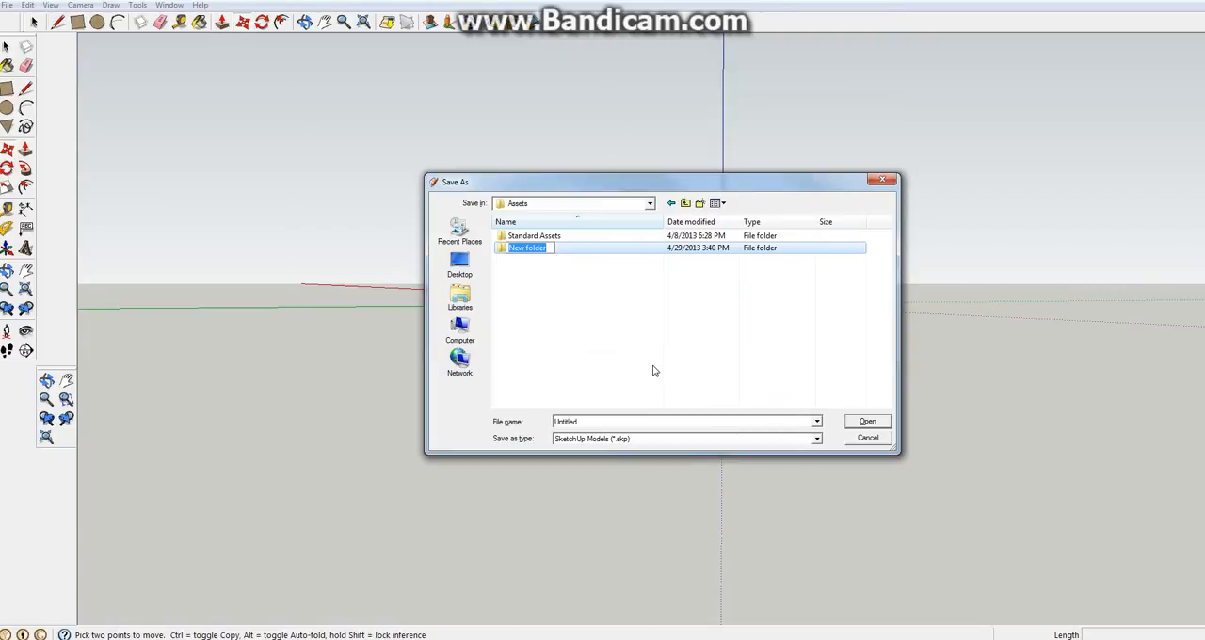
text(car)
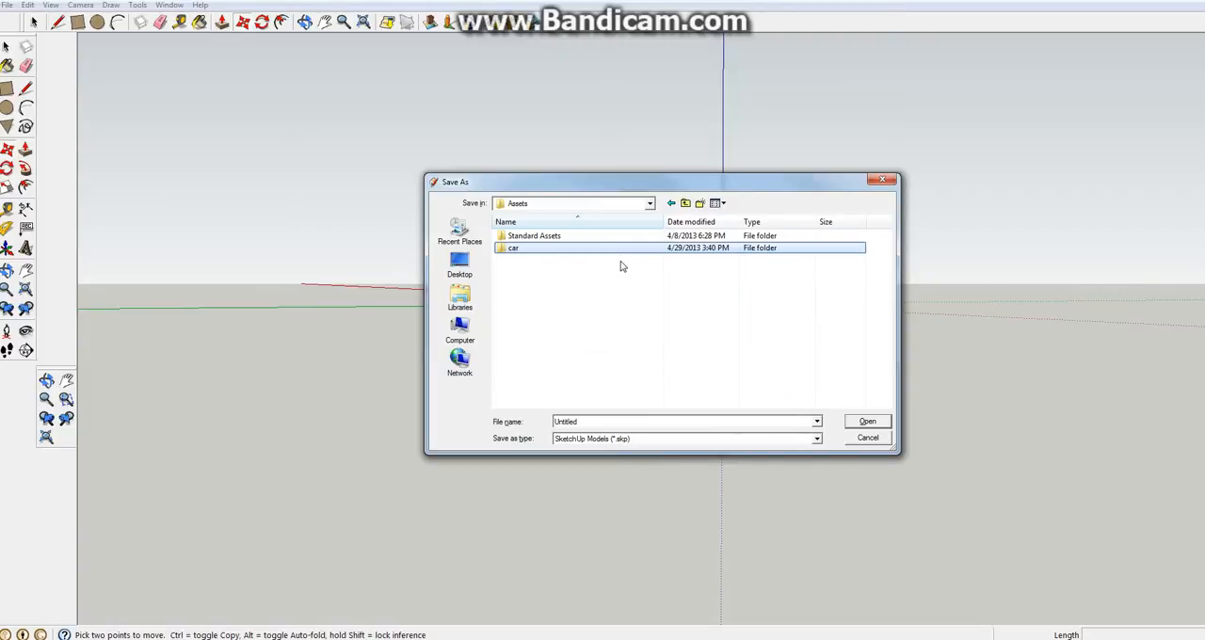
double_click(513, 248)
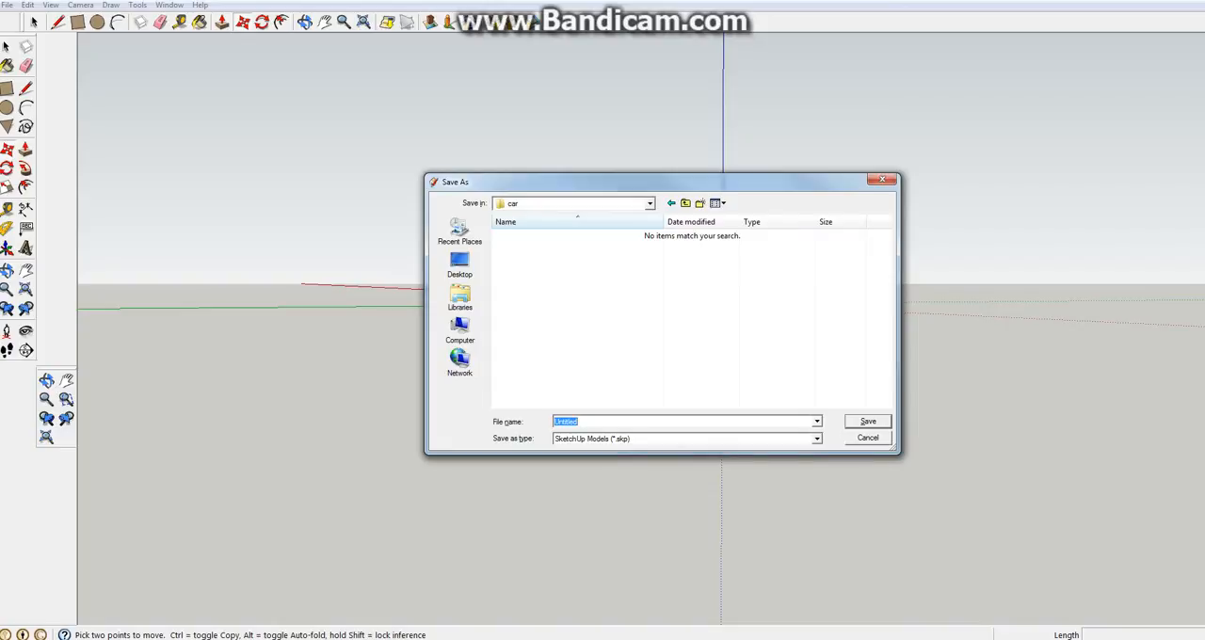
- Save the model as car inside the new car folder
text(car)
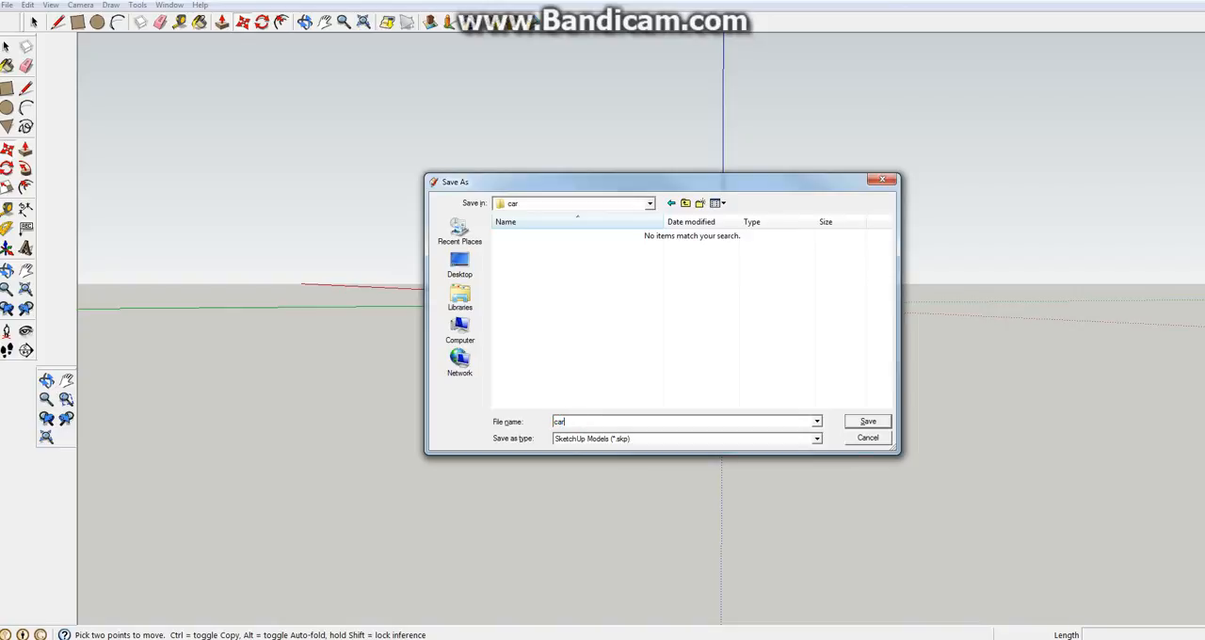
click(866, 422)
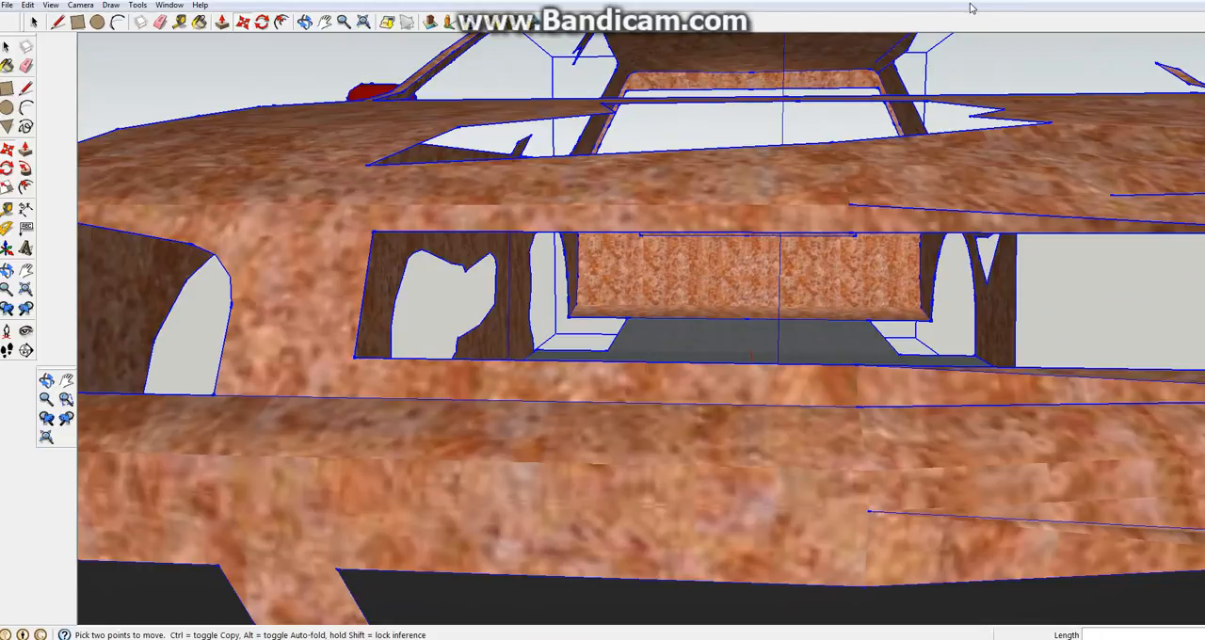
mouse_move(976, 5)
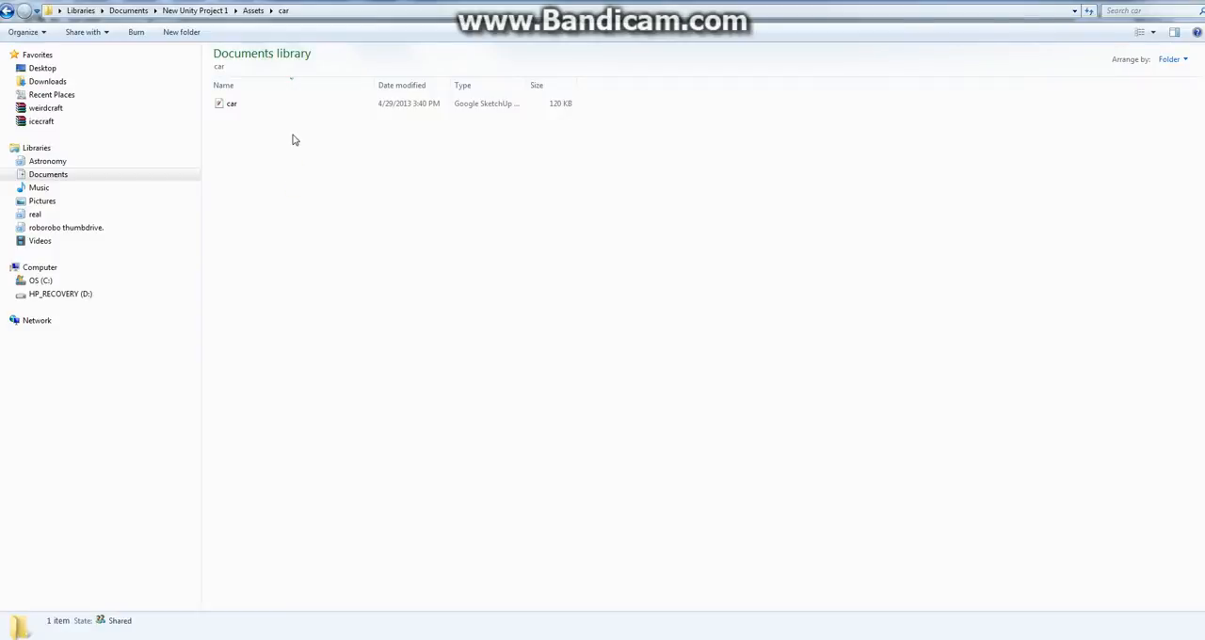
- Open the car model file from the Assets car folder in SketchUp
click(232, 103)
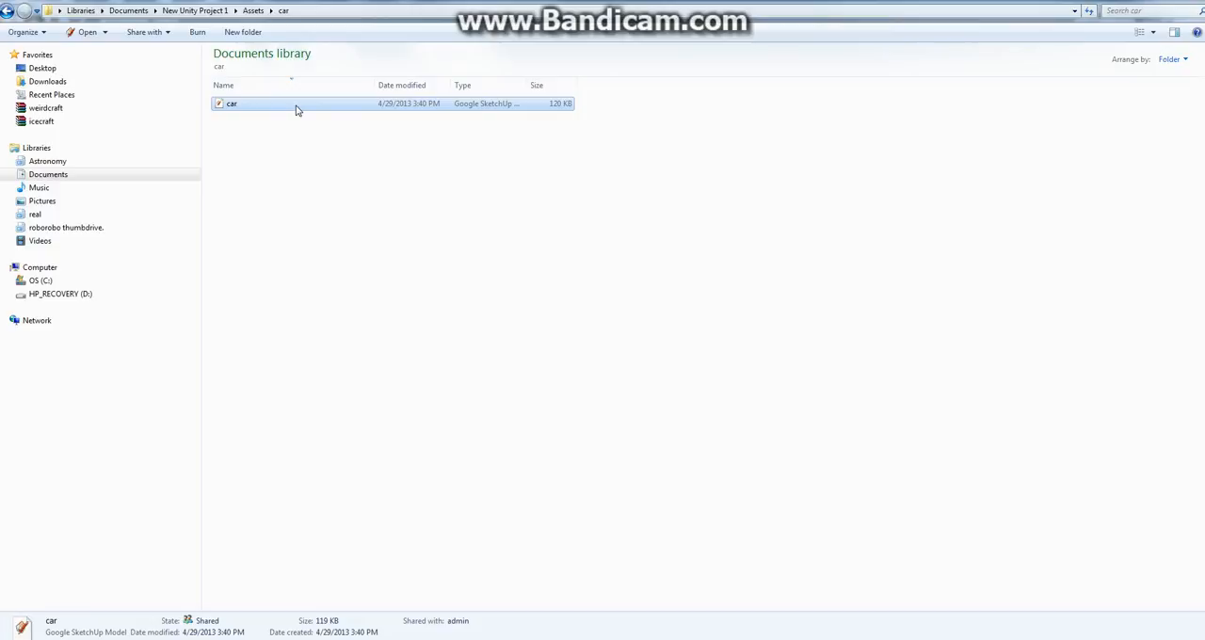
double_click(231, 104)
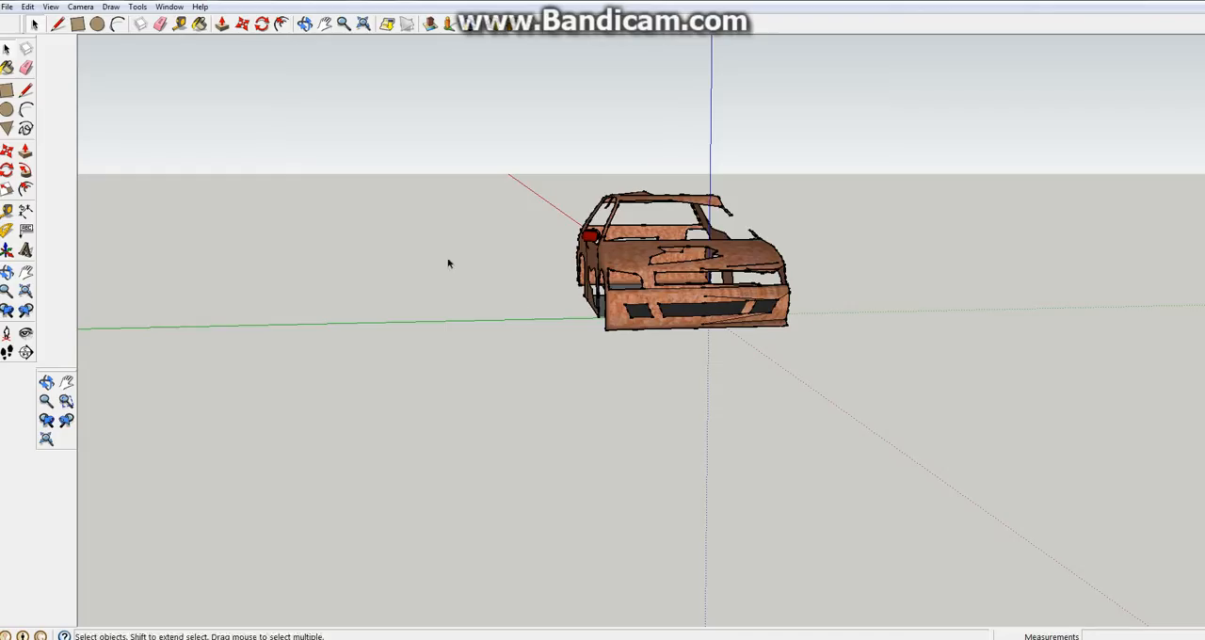
- Export the car as a COLLADA (.dae) file named car into the car folder
click(7, 8)
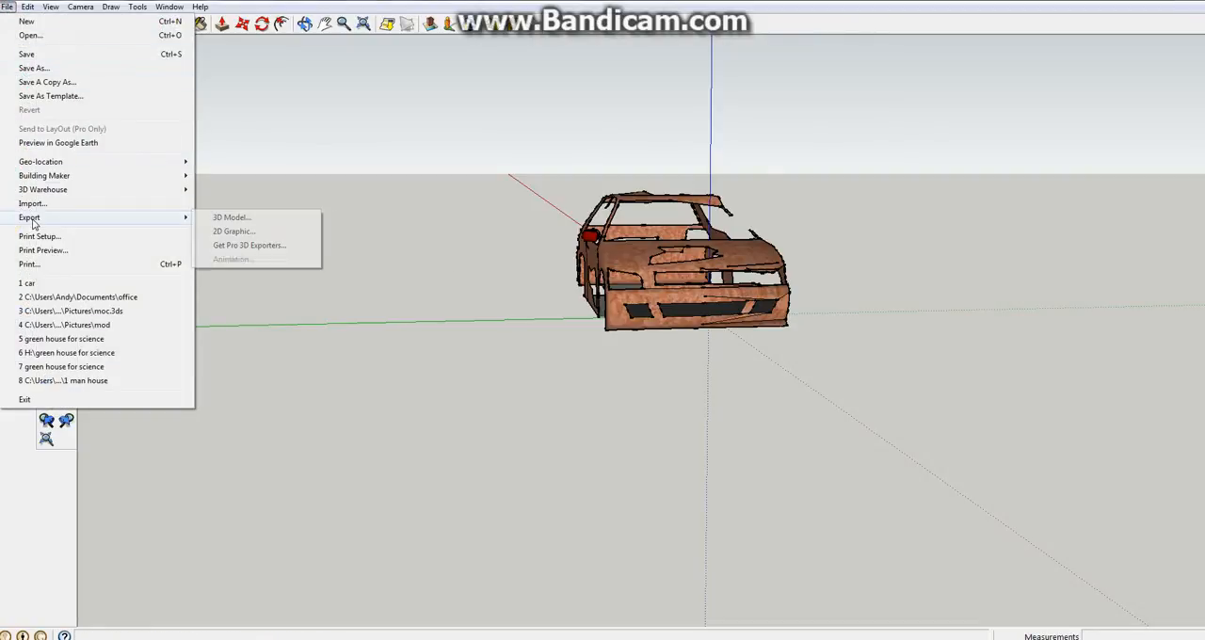
mouse_move(164, 222)
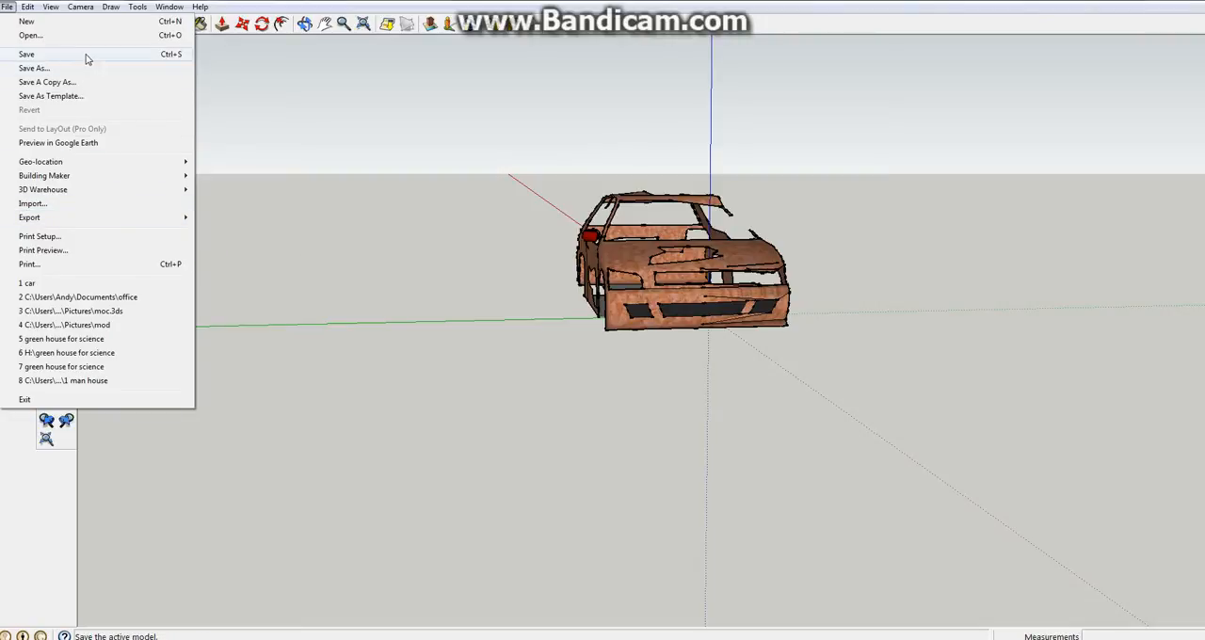
mouse_move(94, 219)
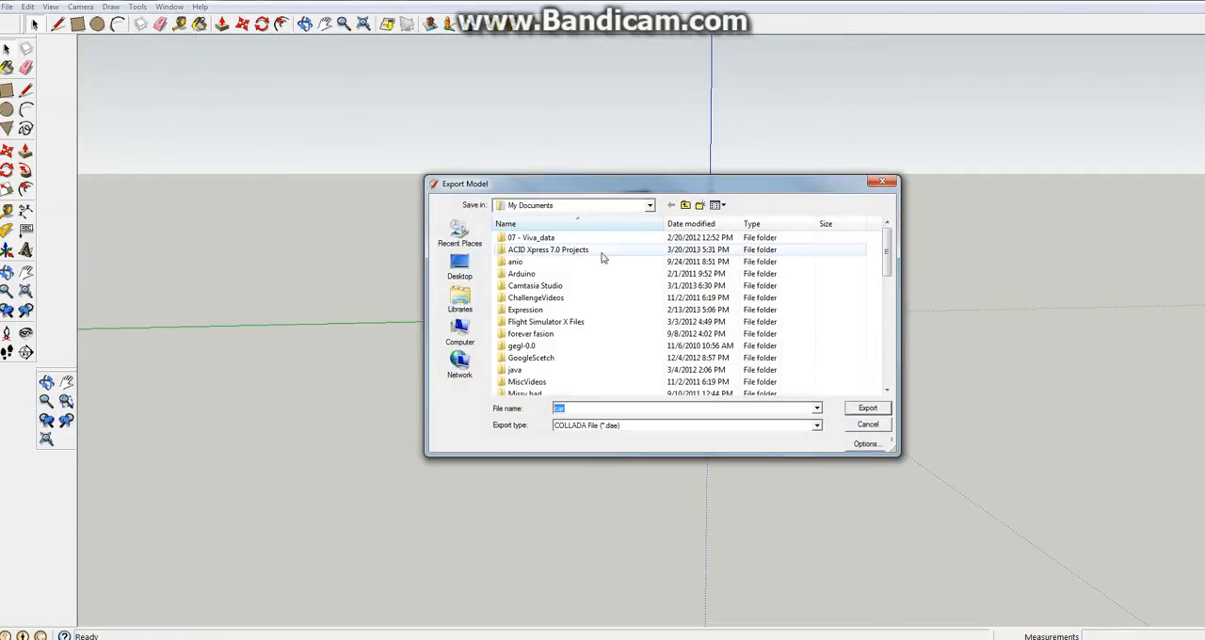
scroll(down, 3)
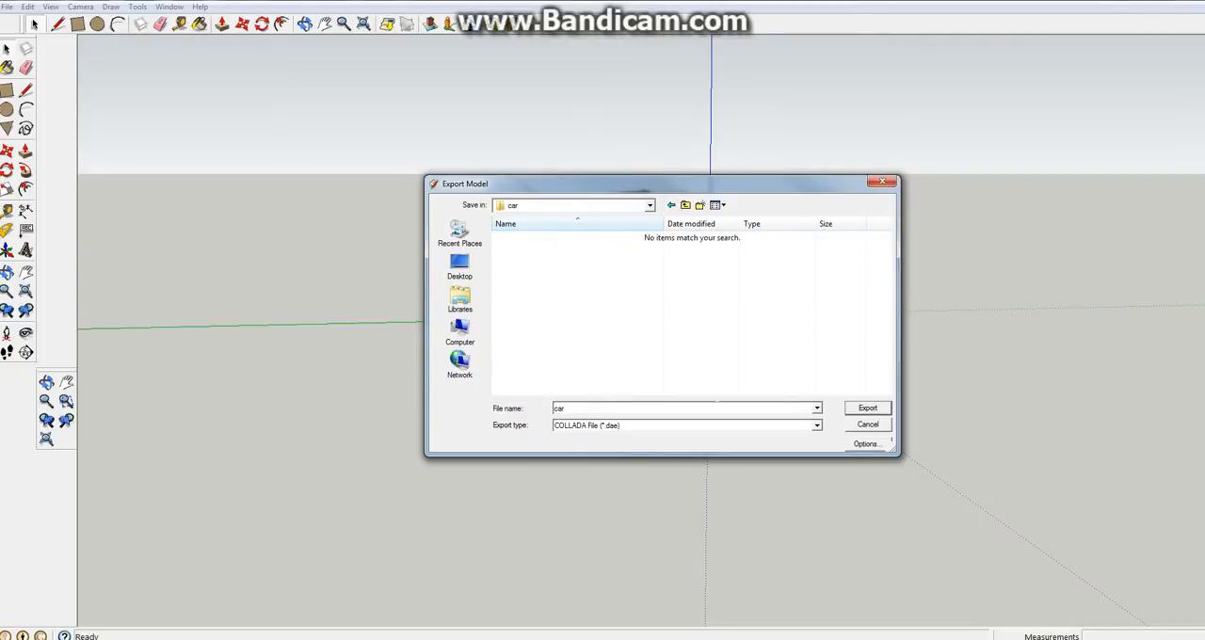
triple_click(682, 407)
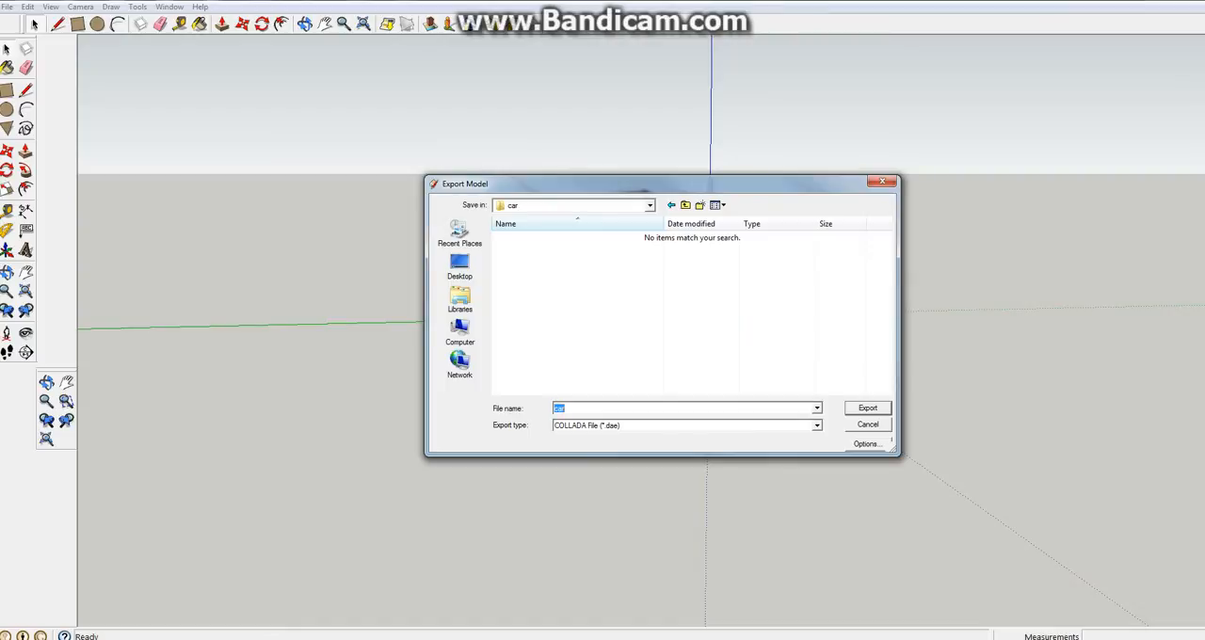
click(866, 407)
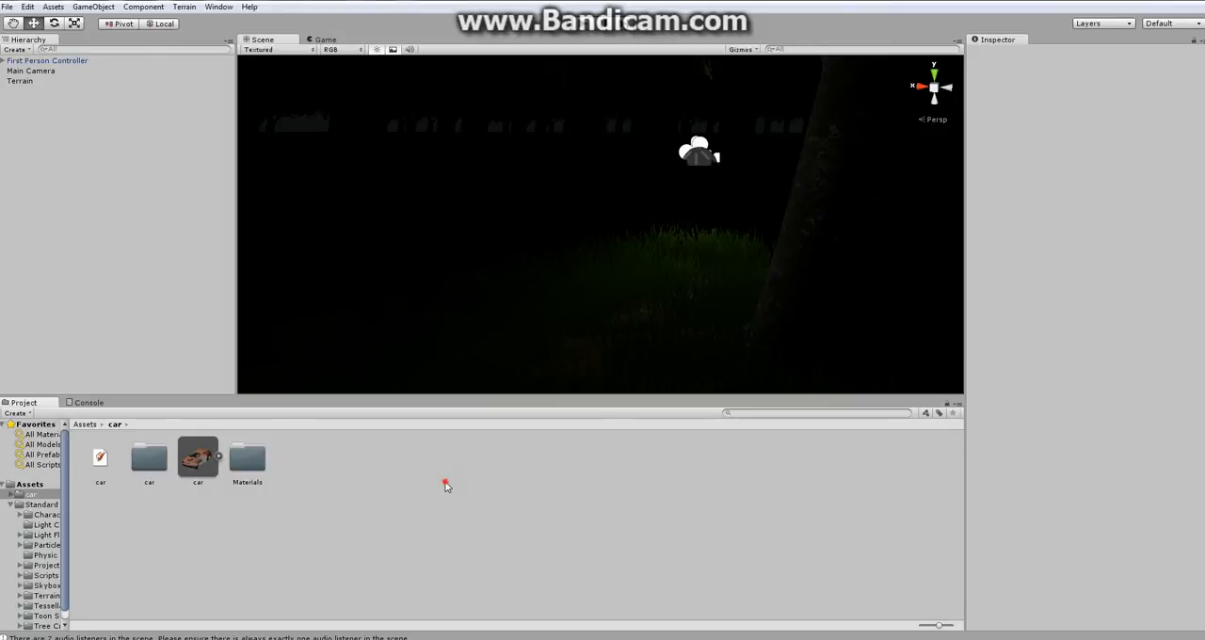
- Drag the imported car model asset from Assets > car into the Scene view
click(197, 459)
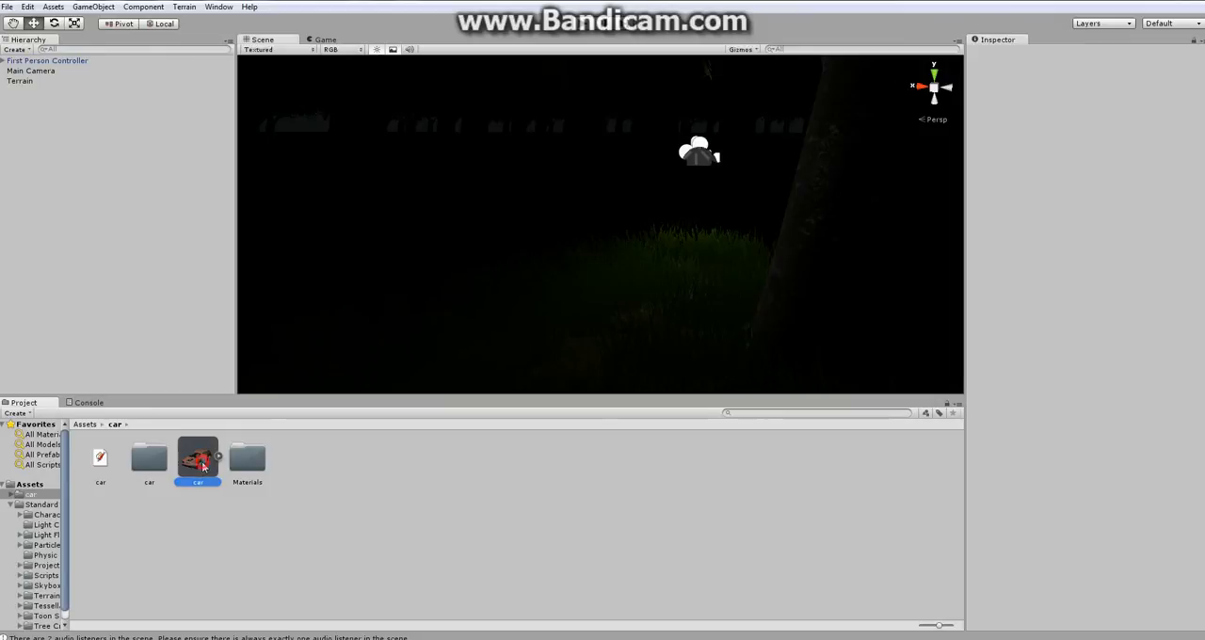
click(196, 459)
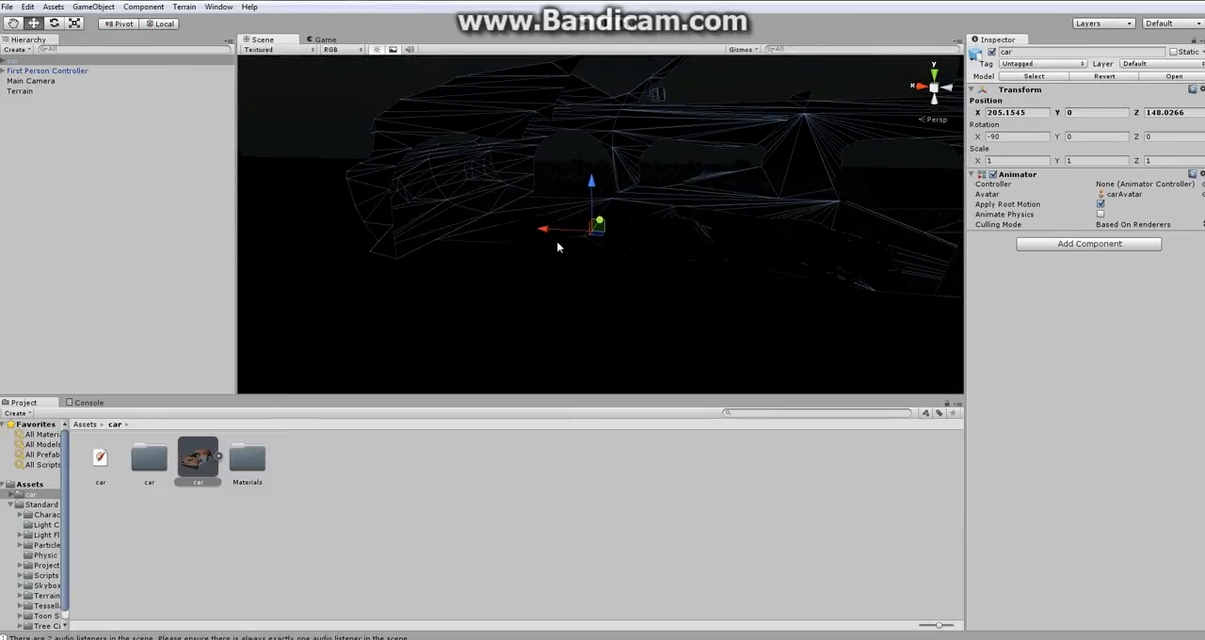
- Move the view closer to the car and show Edit > Render Settings in the Inspector
drag(599, 226, 528, 317)
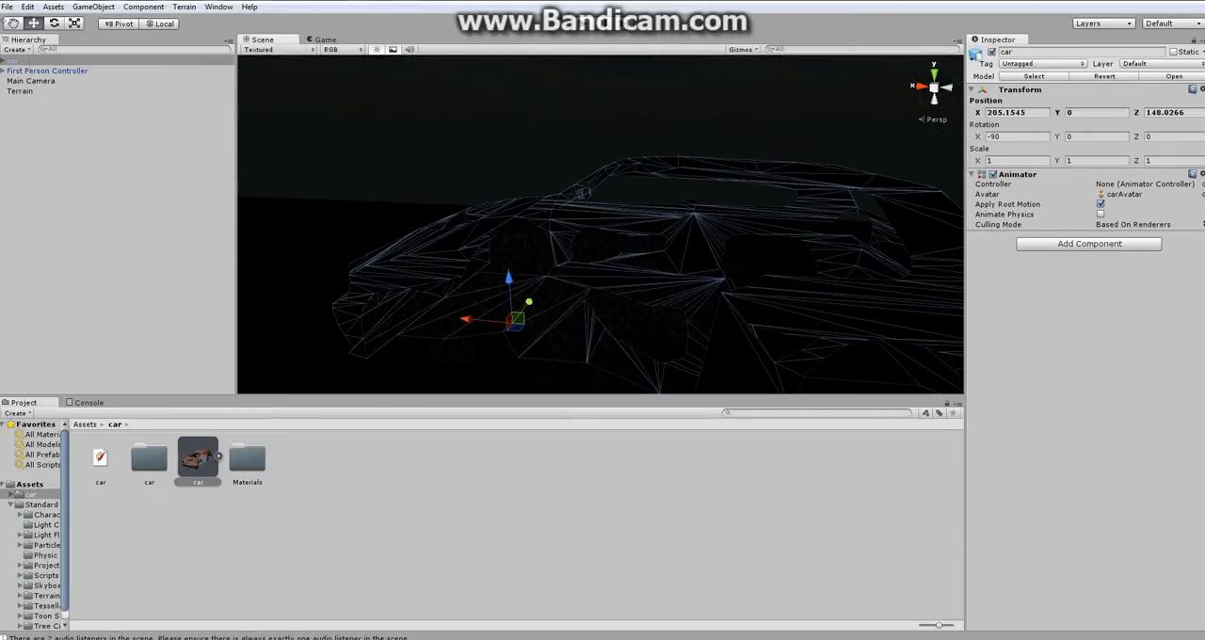
click(8, 7)
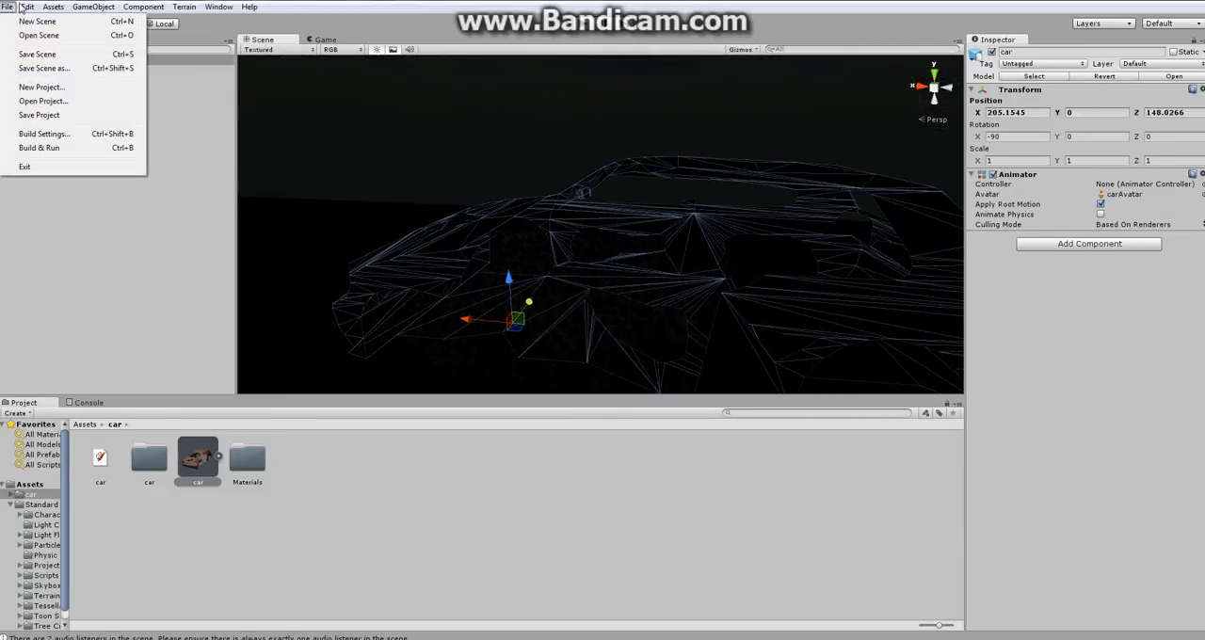
click(26, 7)
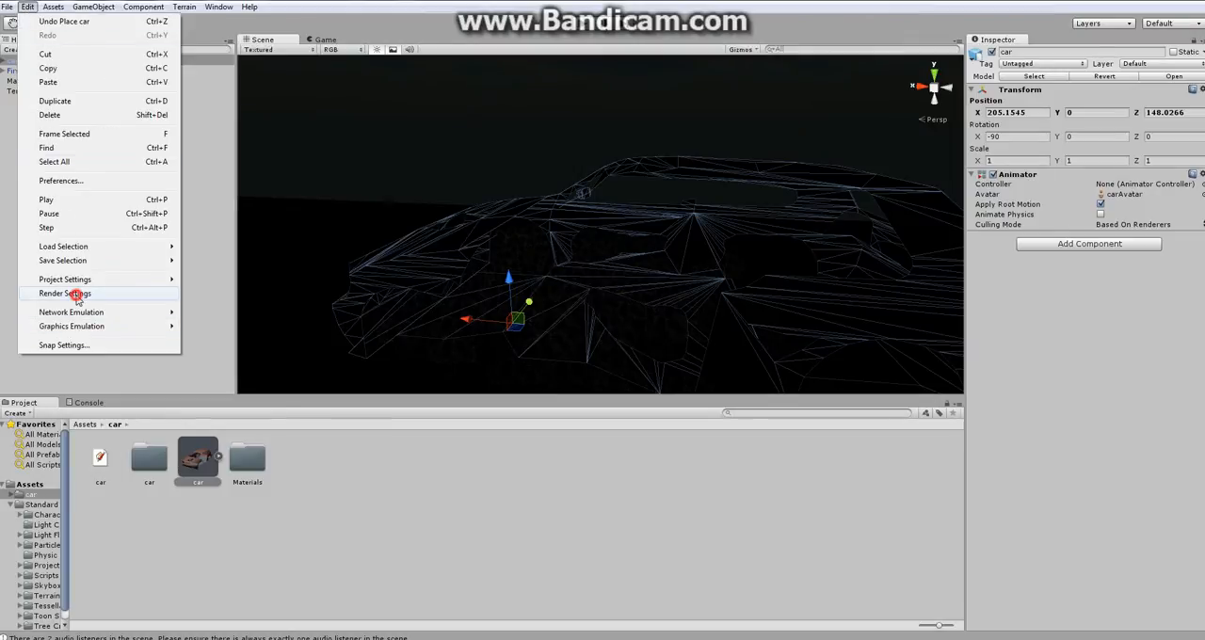
click(64, 293)
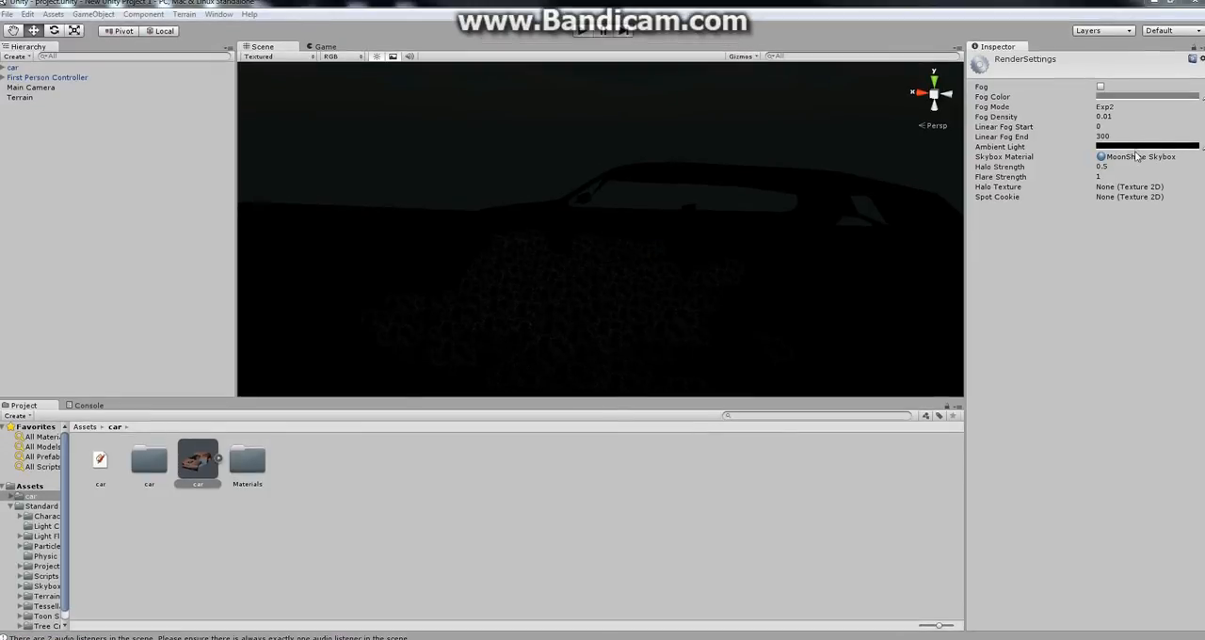
click(1100, 96)
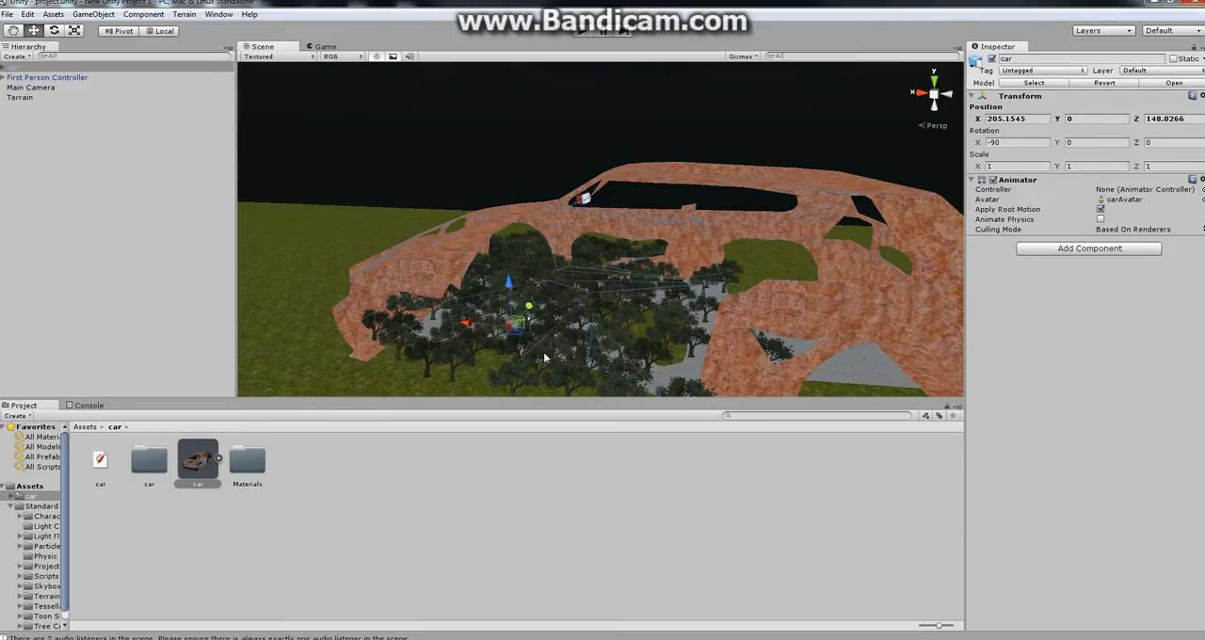
mouse_move(147, 90)
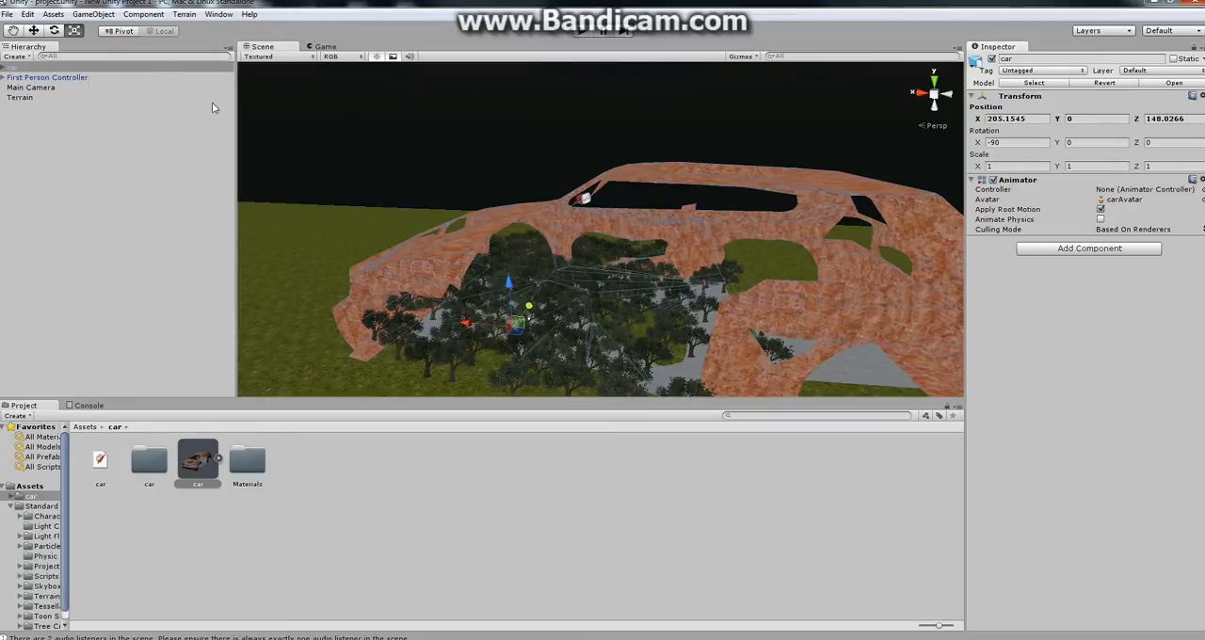
- Set the car's Transform scale to 0.5 and test the scene in Play mode
click(30, 30)
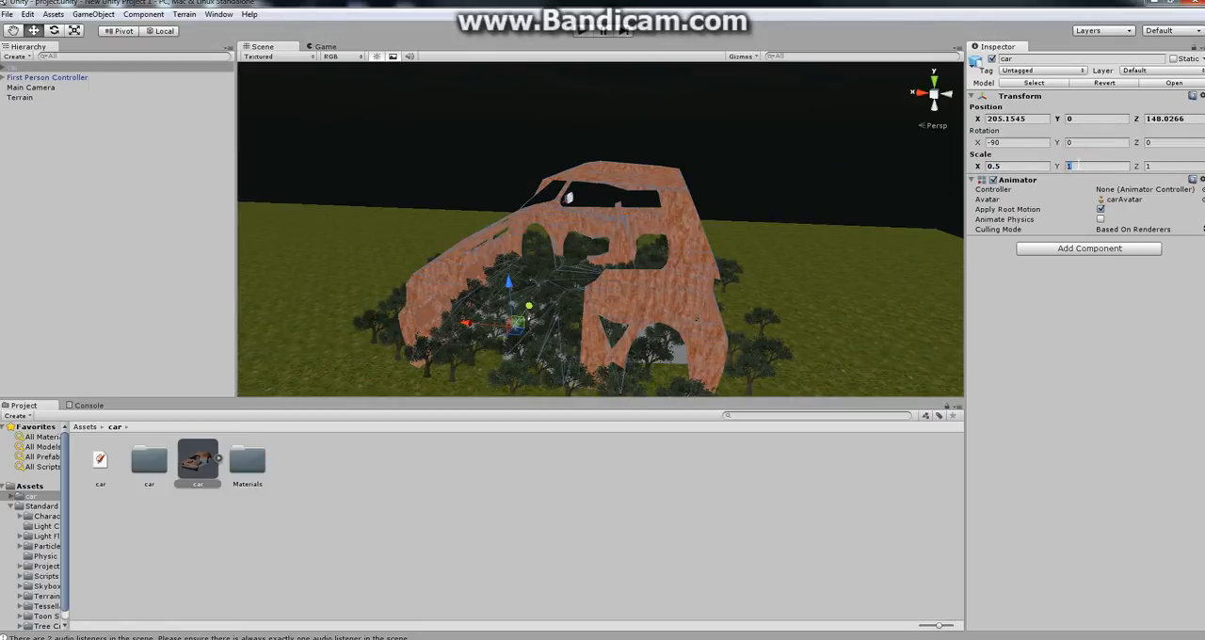
text(0.5)
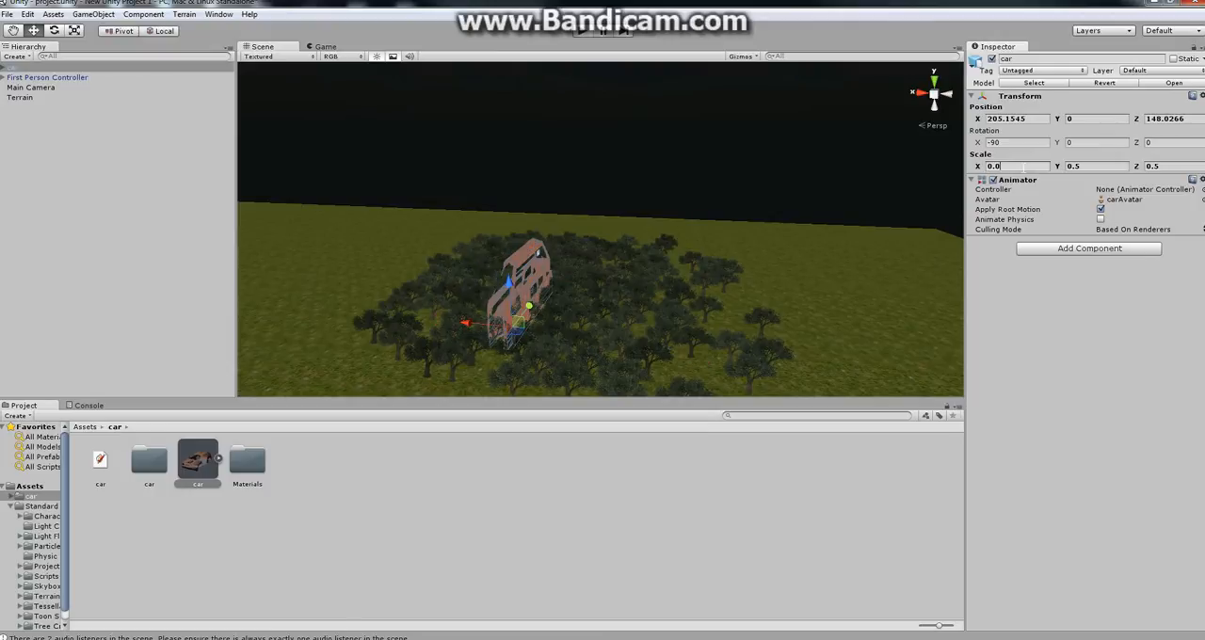
click(324, 45)
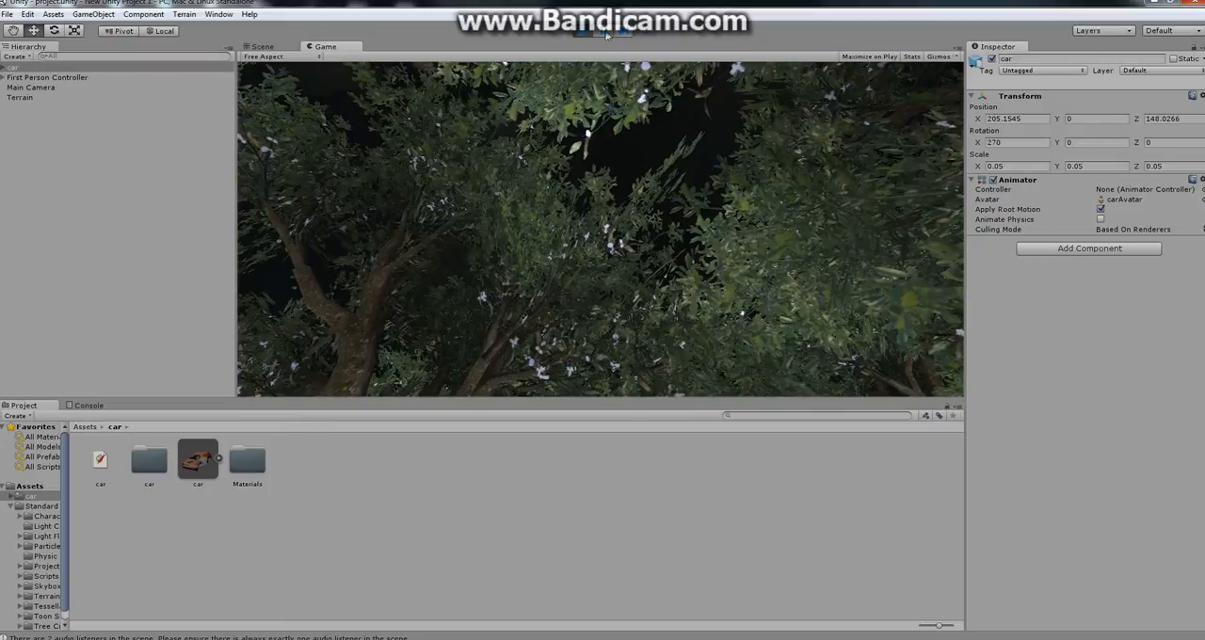
- Leave Play mode to go back to editing the scene
click(264, 45)
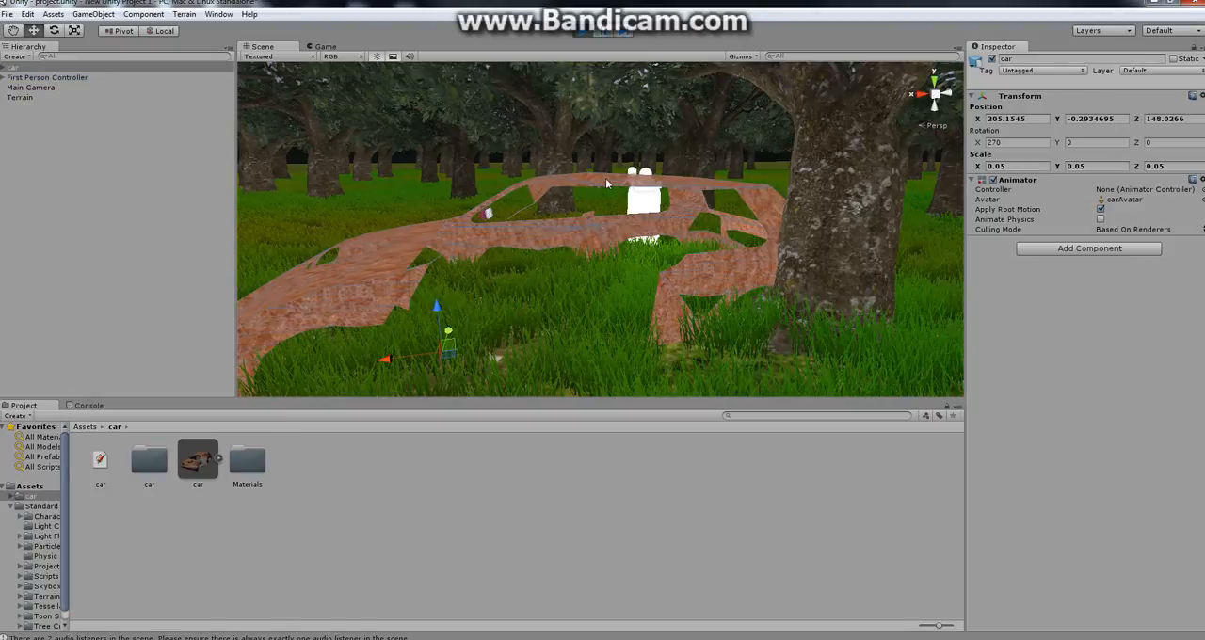
- Play-test the scene once more, then return to the Scene view
click(326, 45)
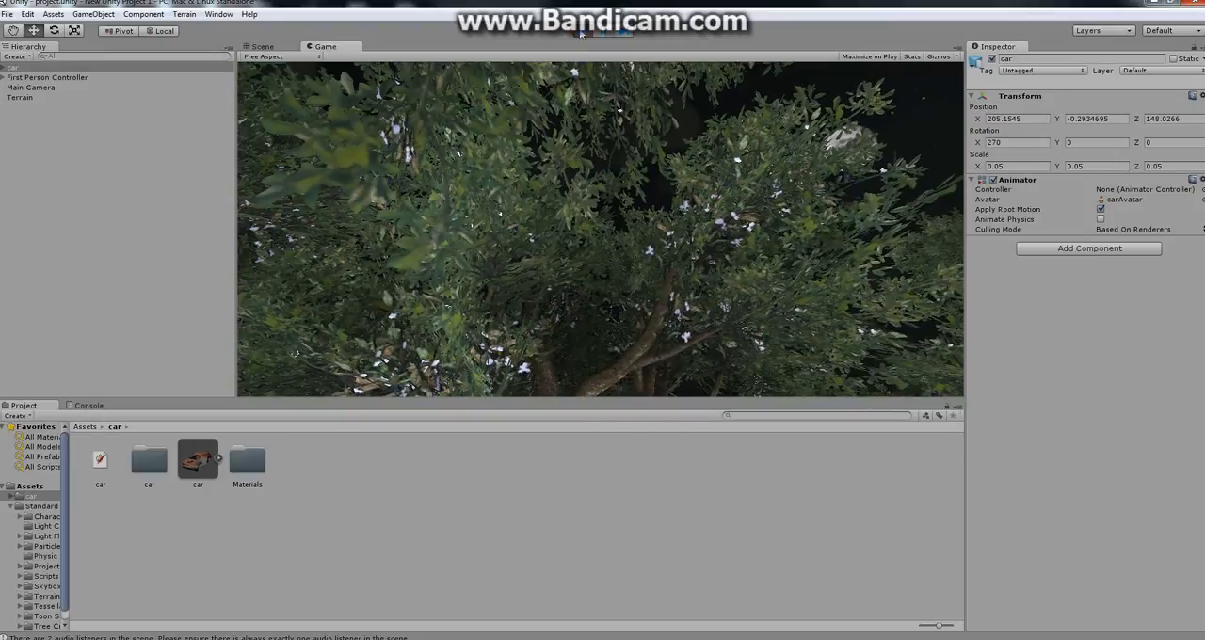
click(262, 46)
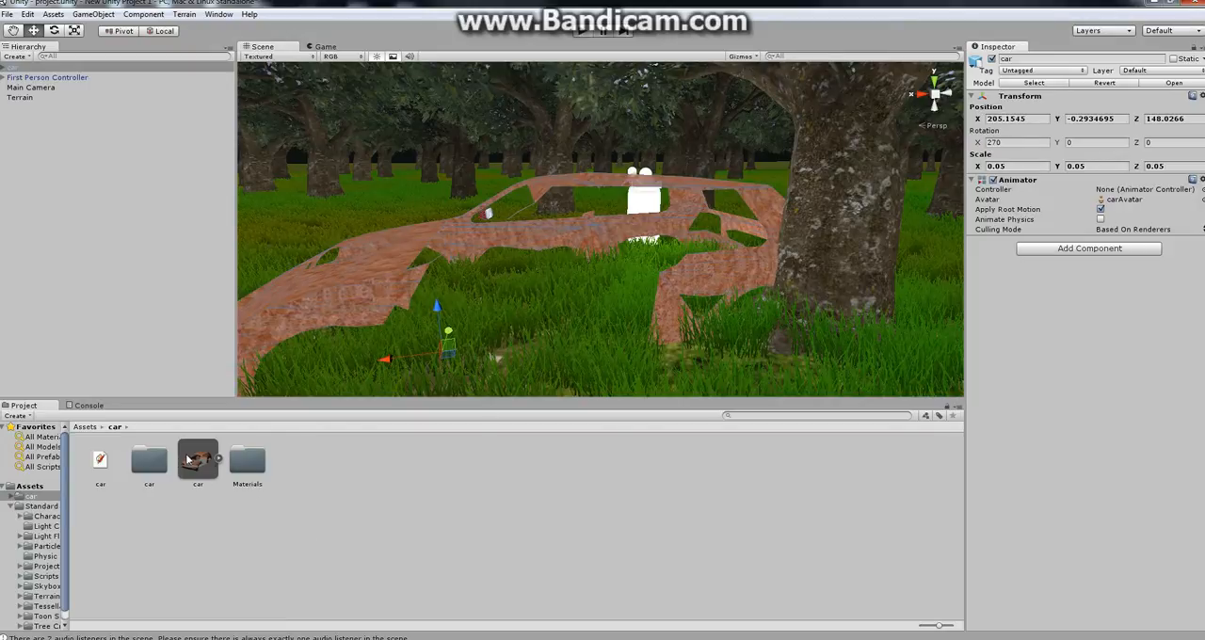
- Tick Generate Colliders in the car model's import settings and apply the change
click(197, 461)
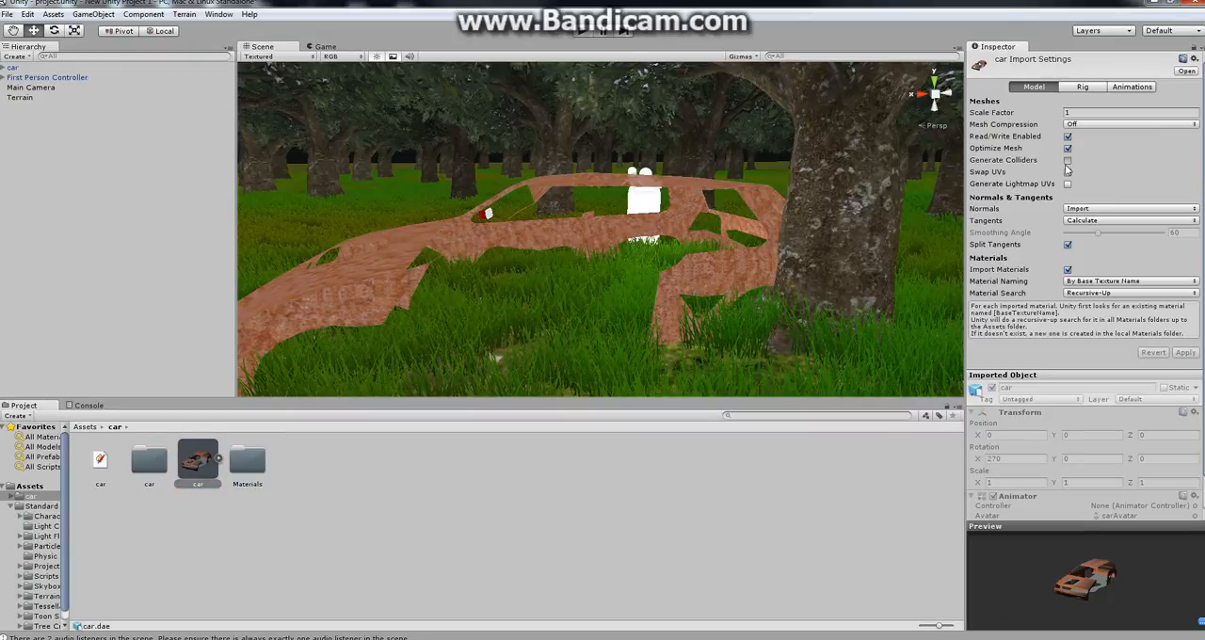
click(1066, 160)
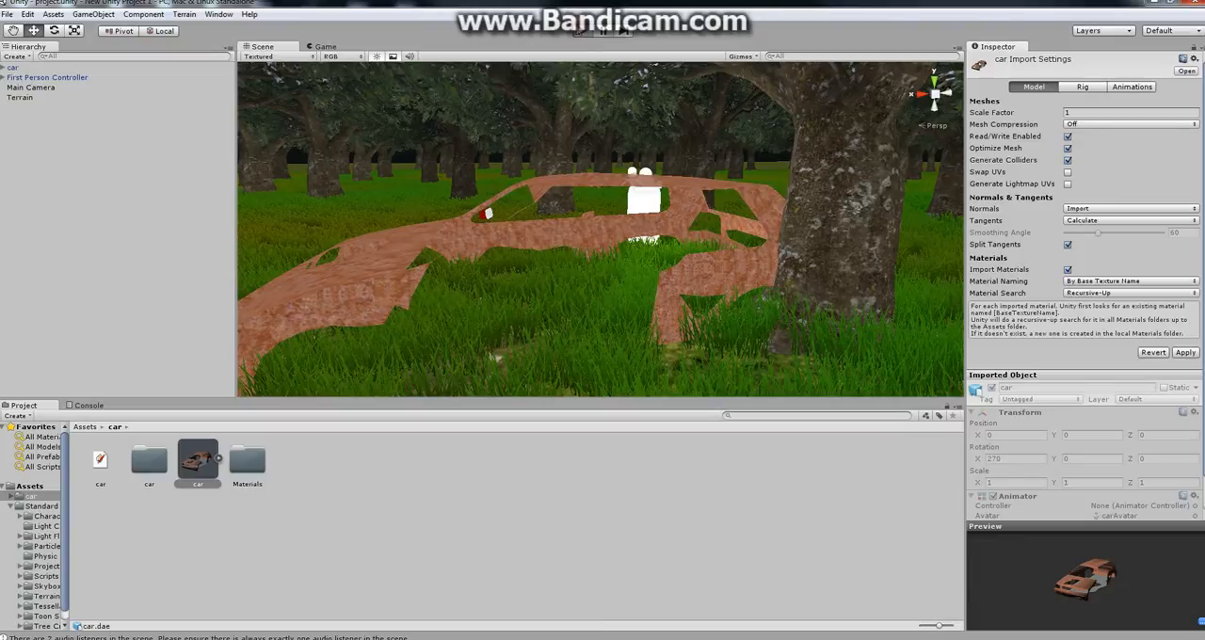
mouse_move(638, 282)
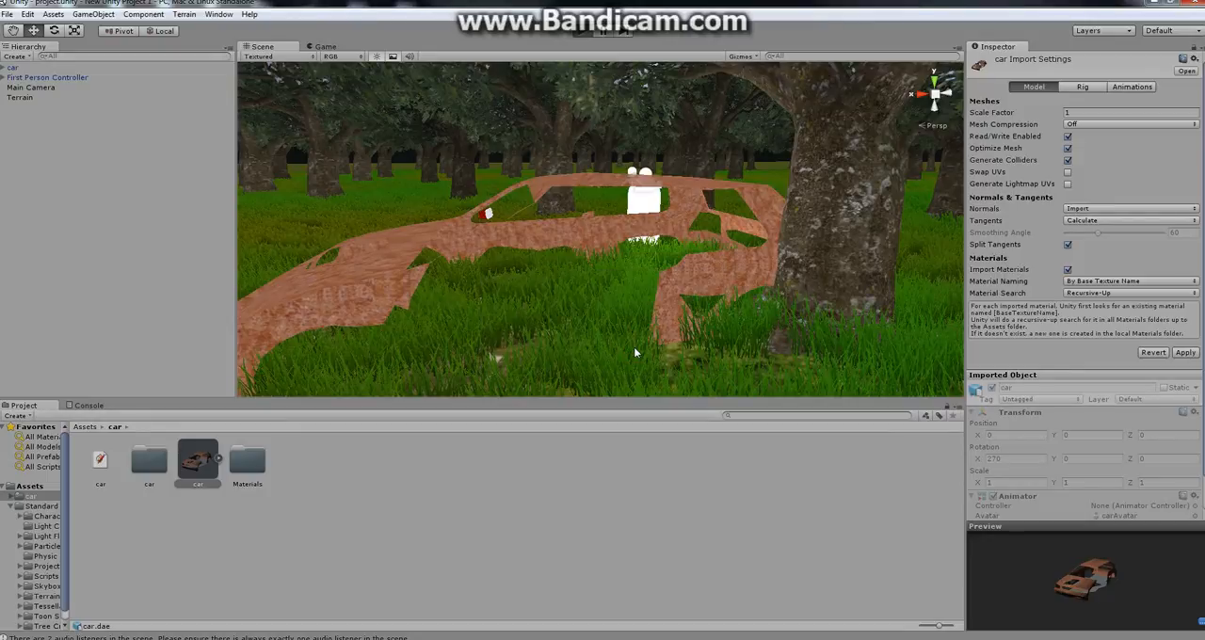
click(328, 46)
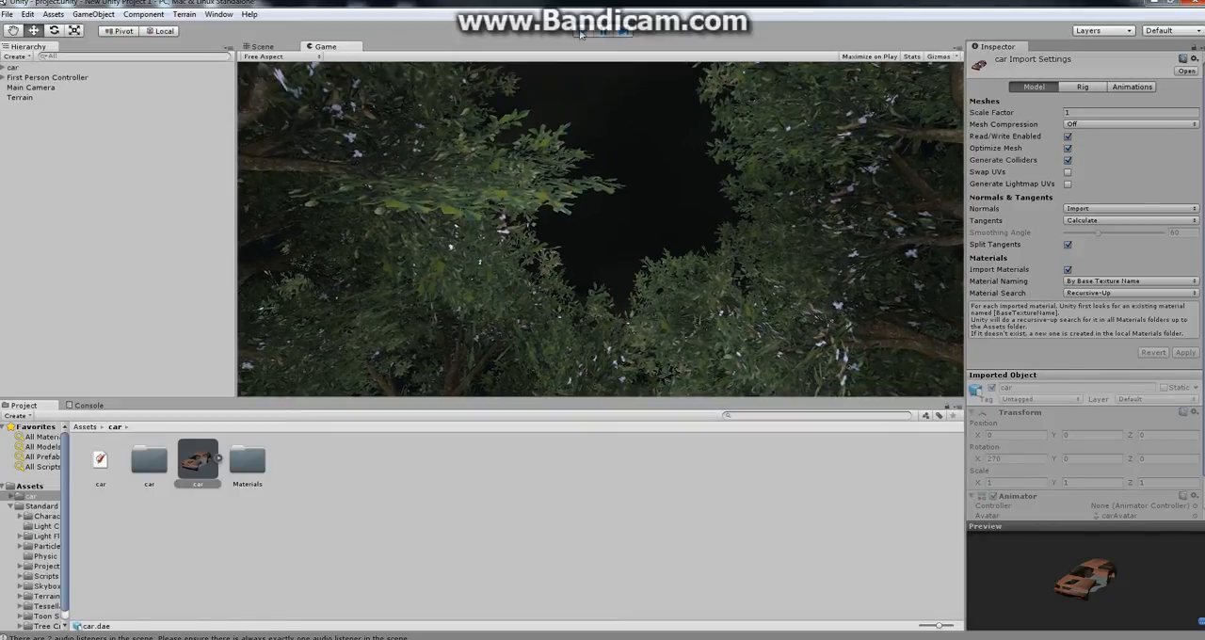
- Stop the night play test and return to the scene editor
click(262, 45)
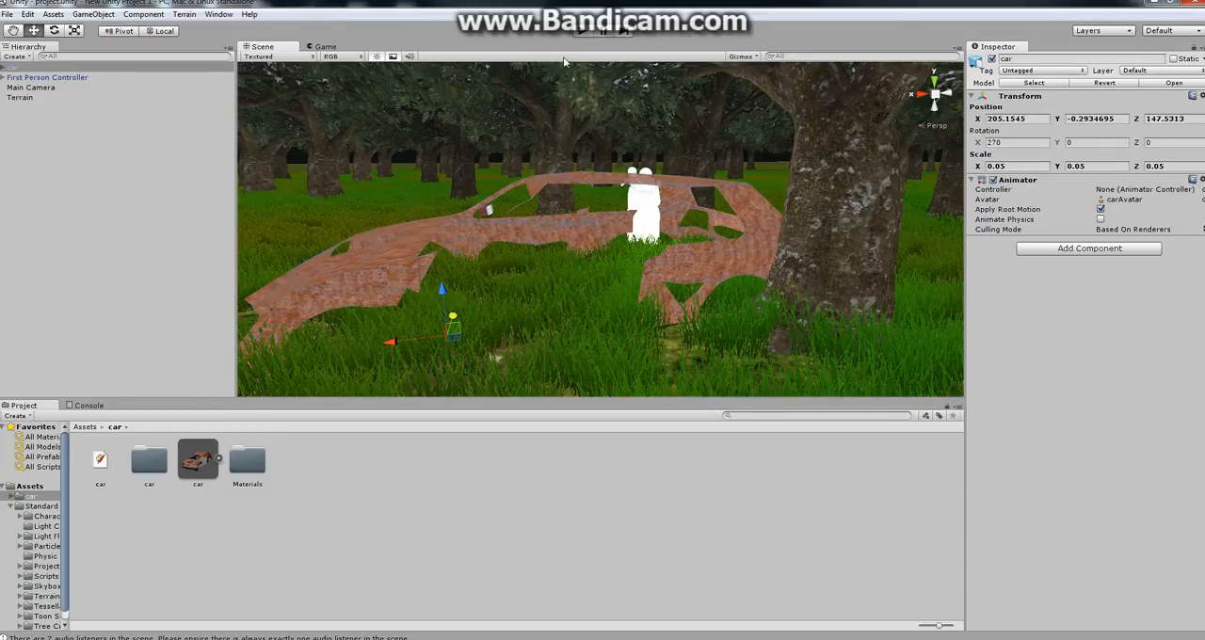
mouse_move(574, 155)
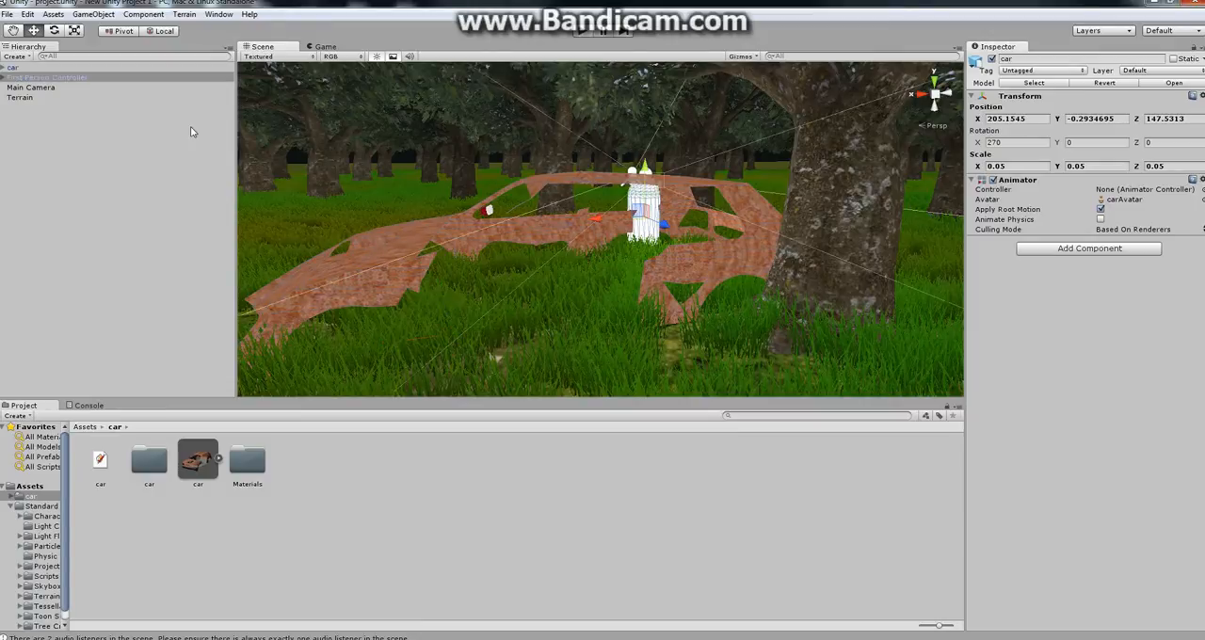
- Select the First Person Controller, run a quick play test from its view beside the car, then orbit around the car
click(644, 223)
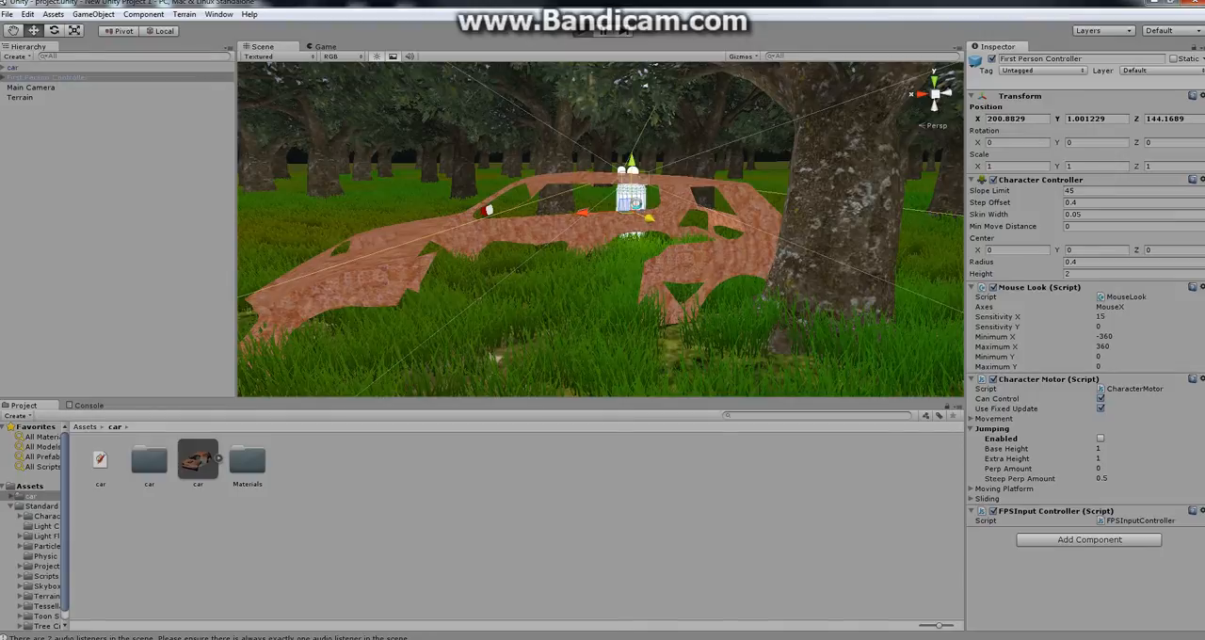
click(47, 77)
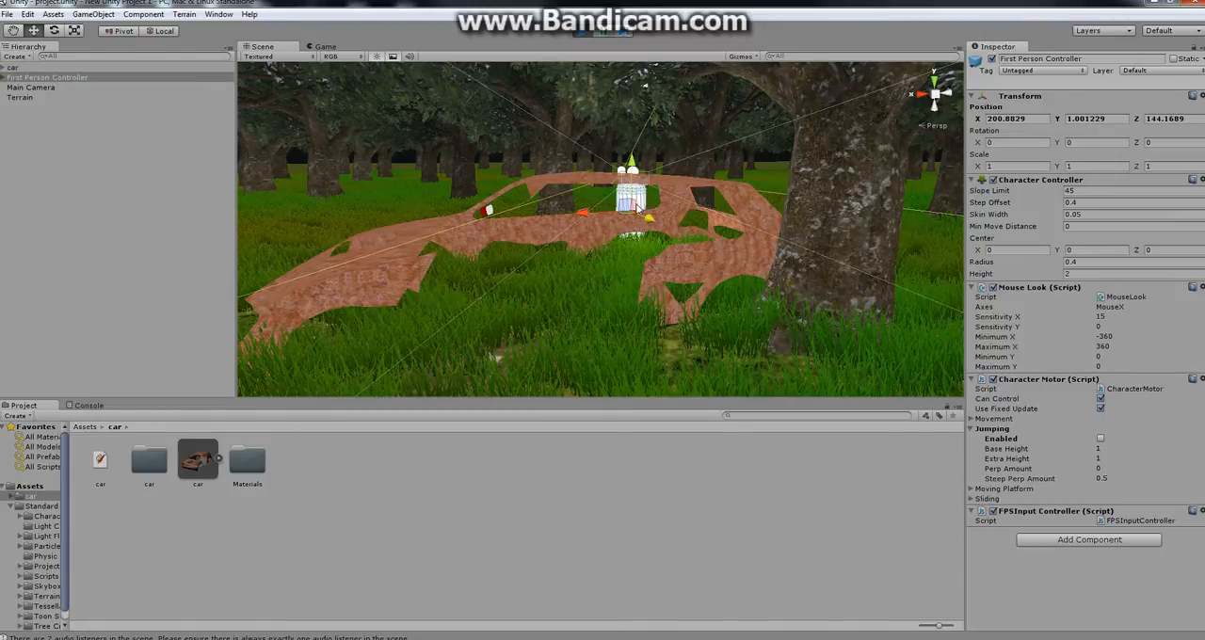
click(324, 45)
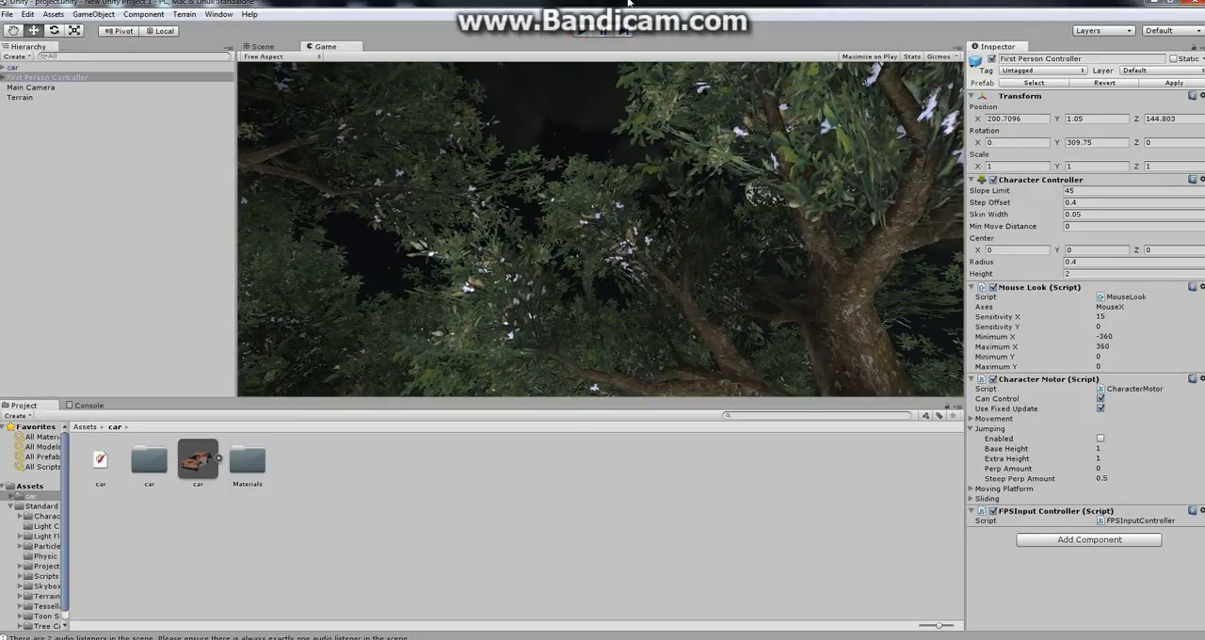
click(264, 46)
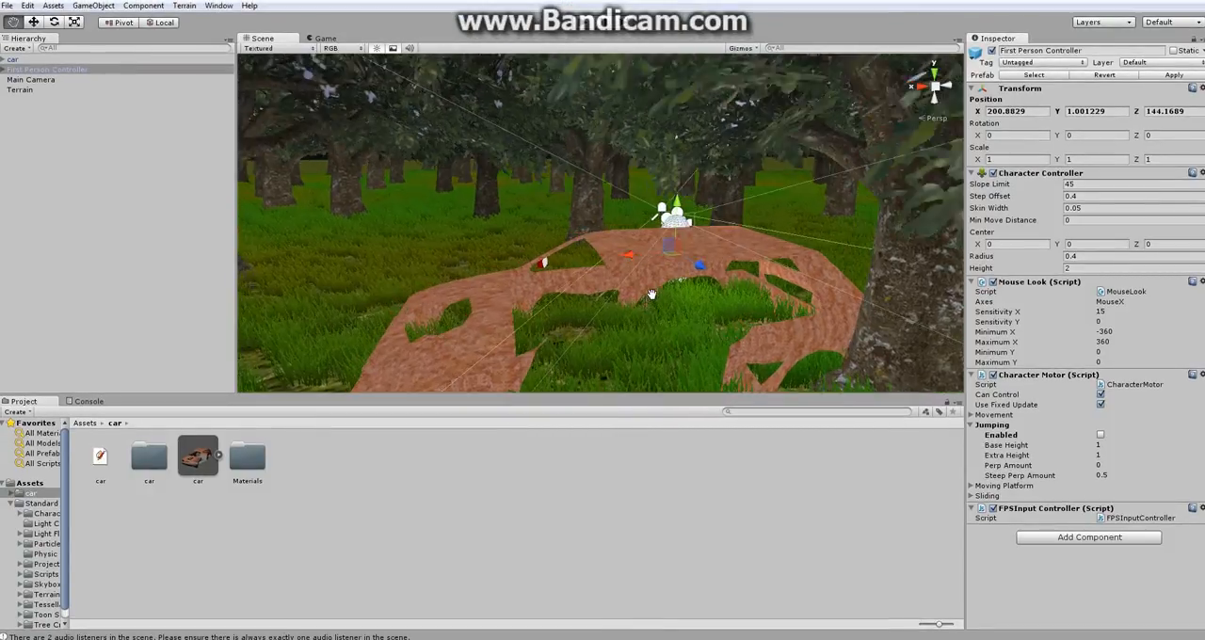
drag(649, 292, 598, 256)
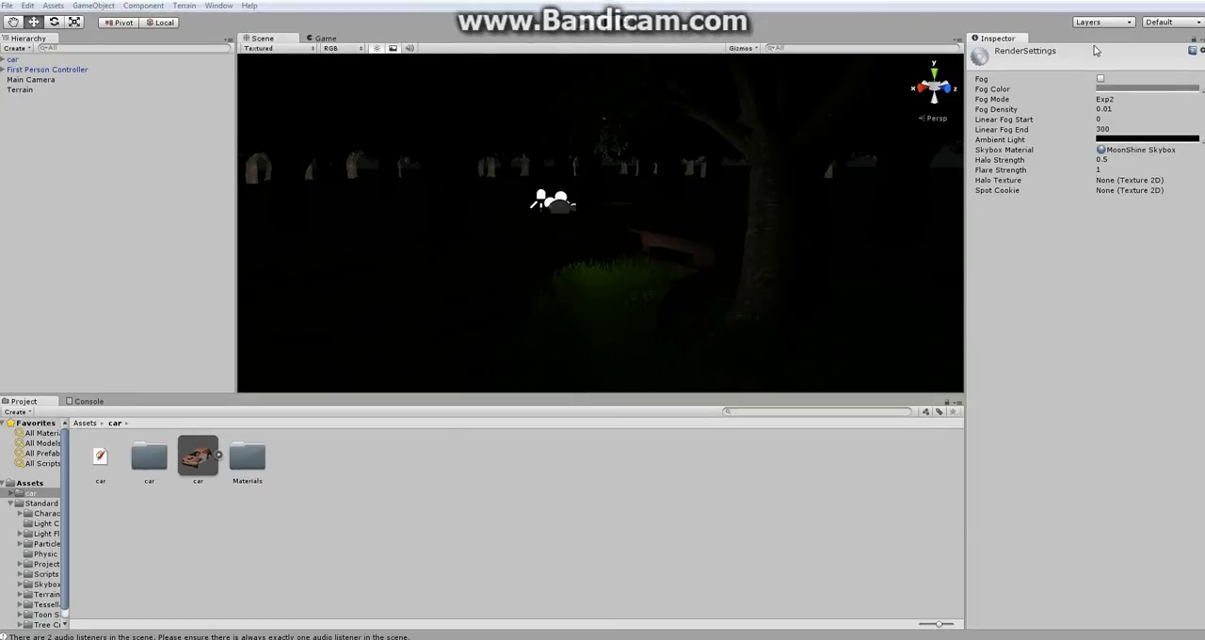
- Tick the Fog checkbox in Render Settings and preview the foggy forest in a play test
click(1100, 79)
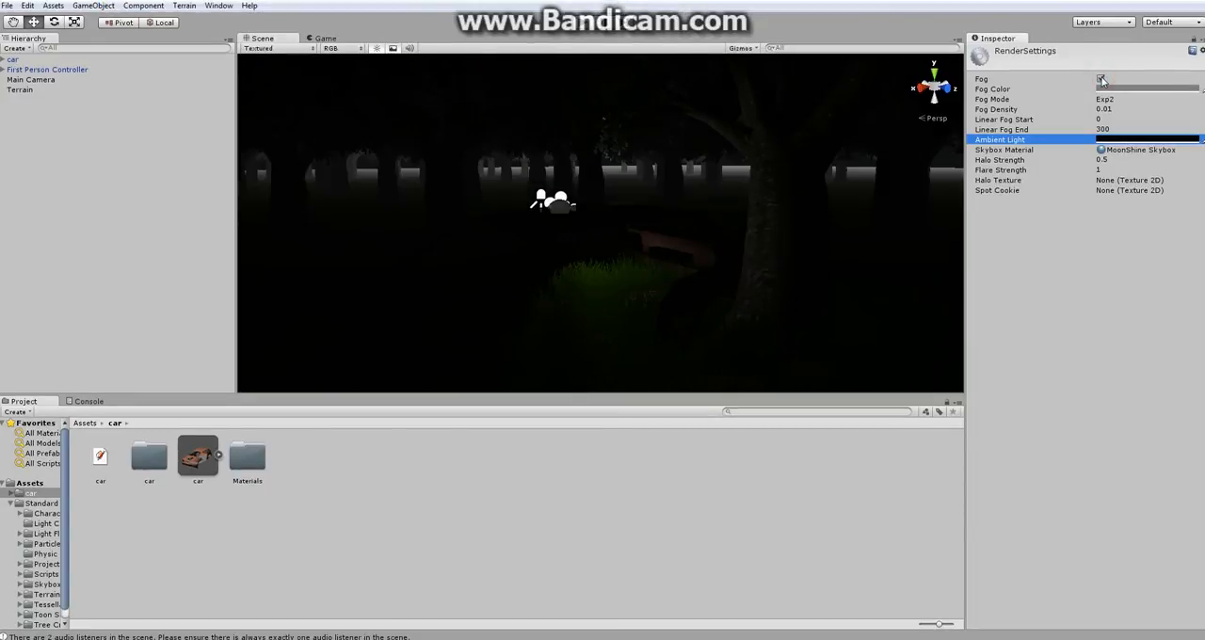
click(1100, 80)
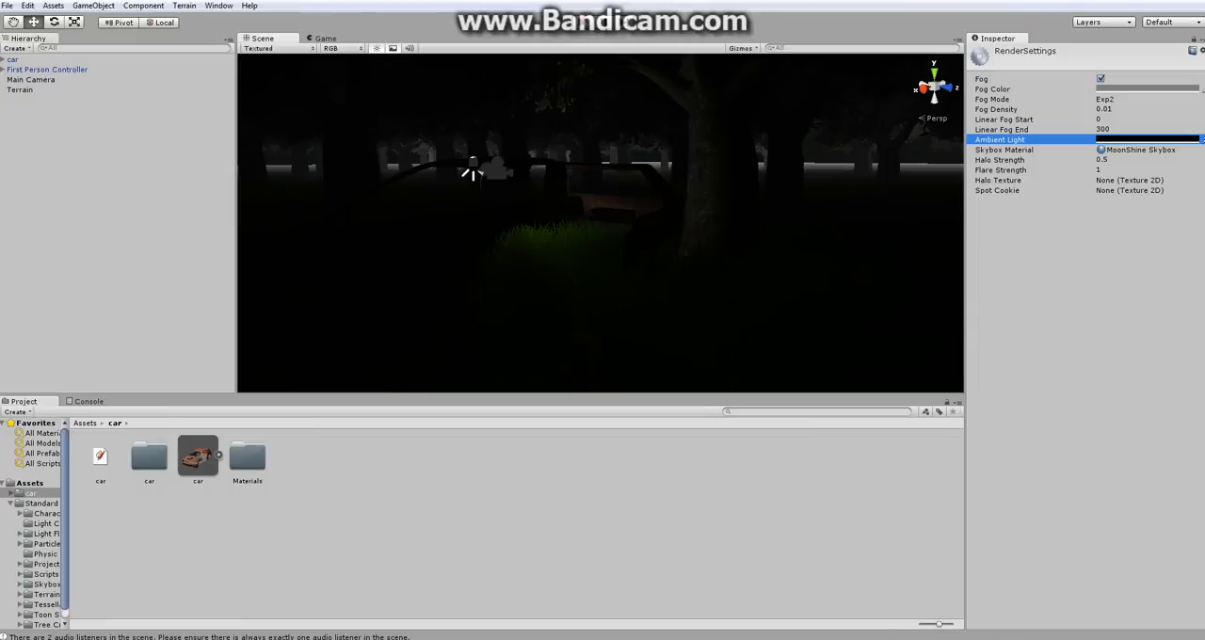
mouse_move(567, 192)
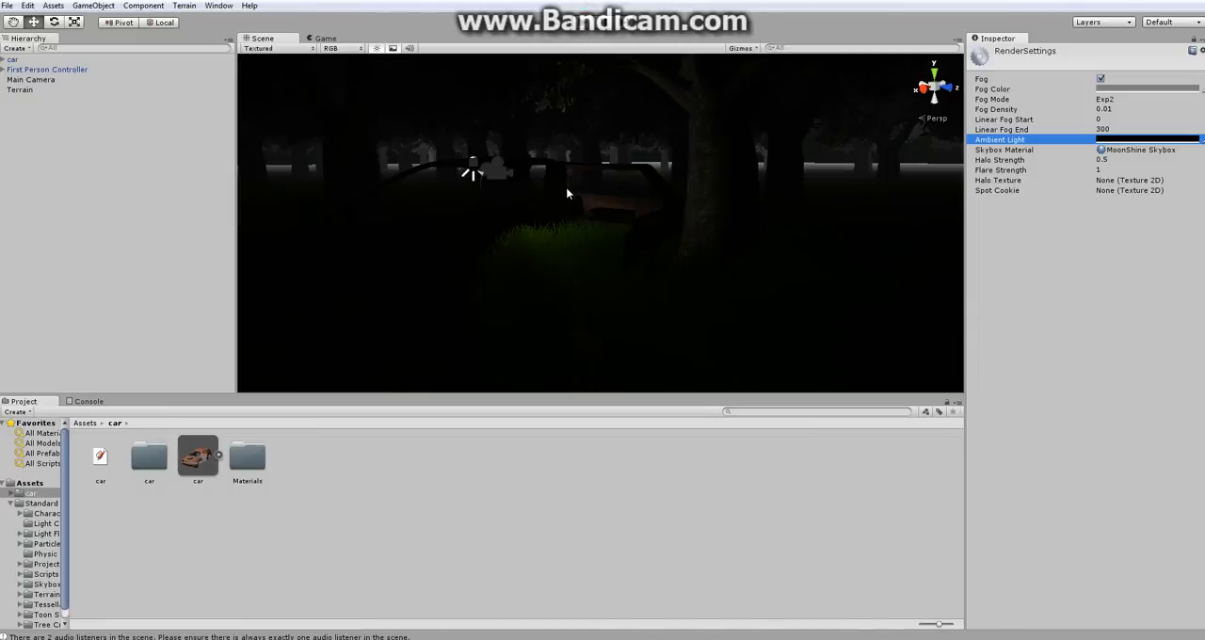
mouse_move(580, 128)
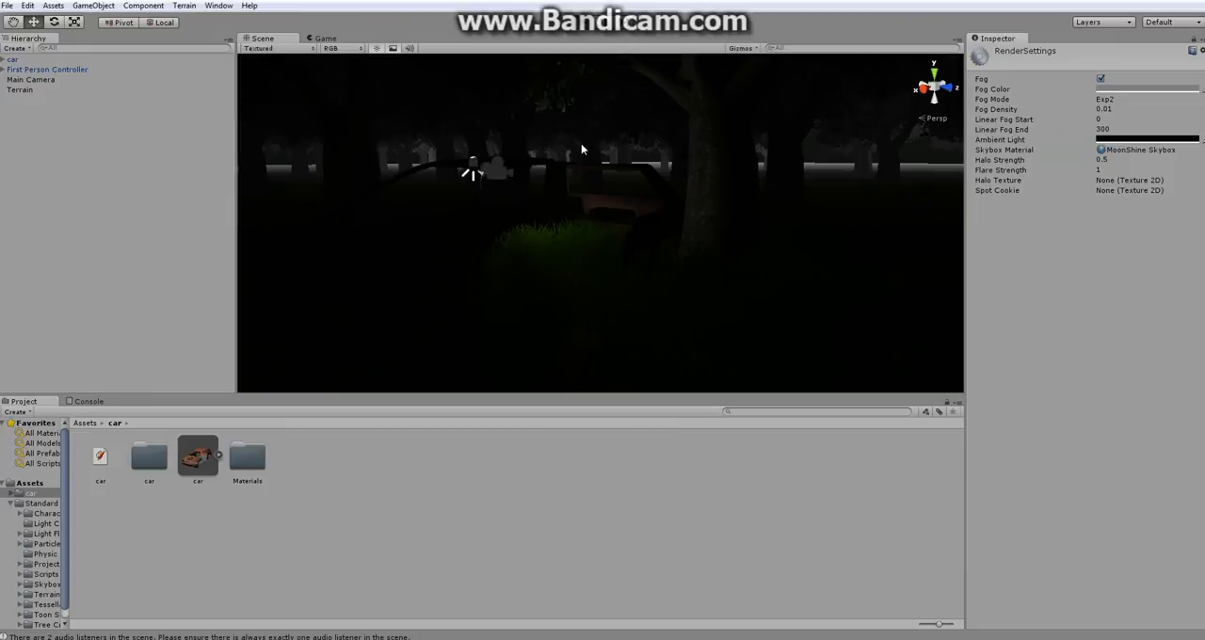
click(324, 38)
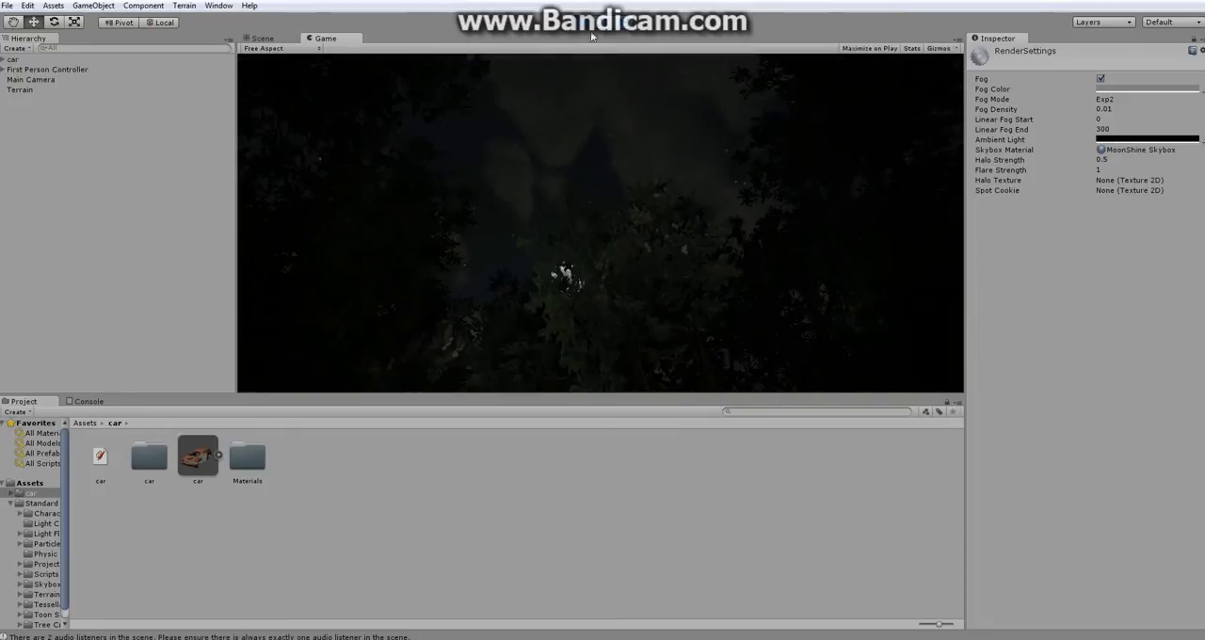
- Set Fog Density to 0.1 and preview the thick grey mist from the camera before returning to editing
click(262, 38)
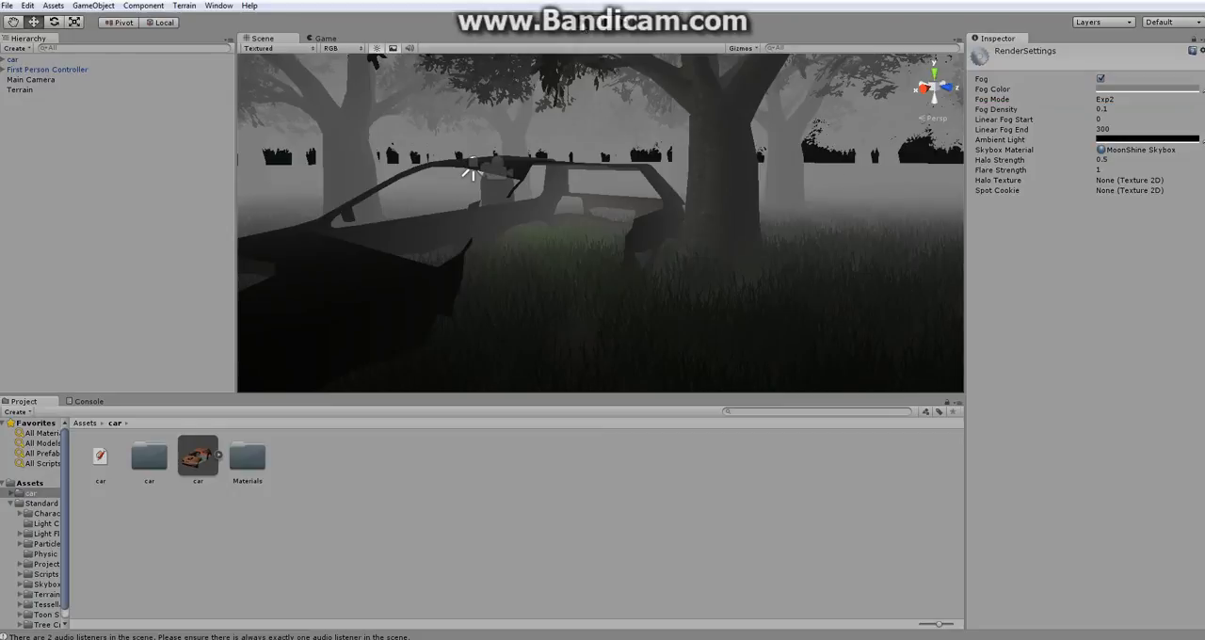
click(324, 38)
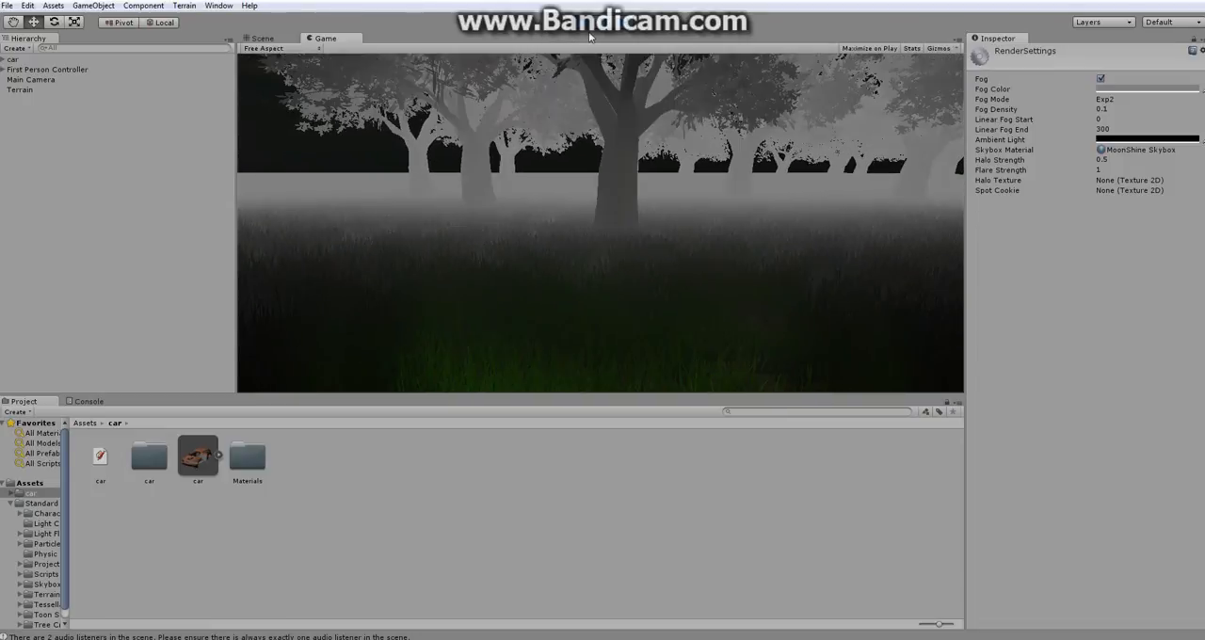
click(261, 38)
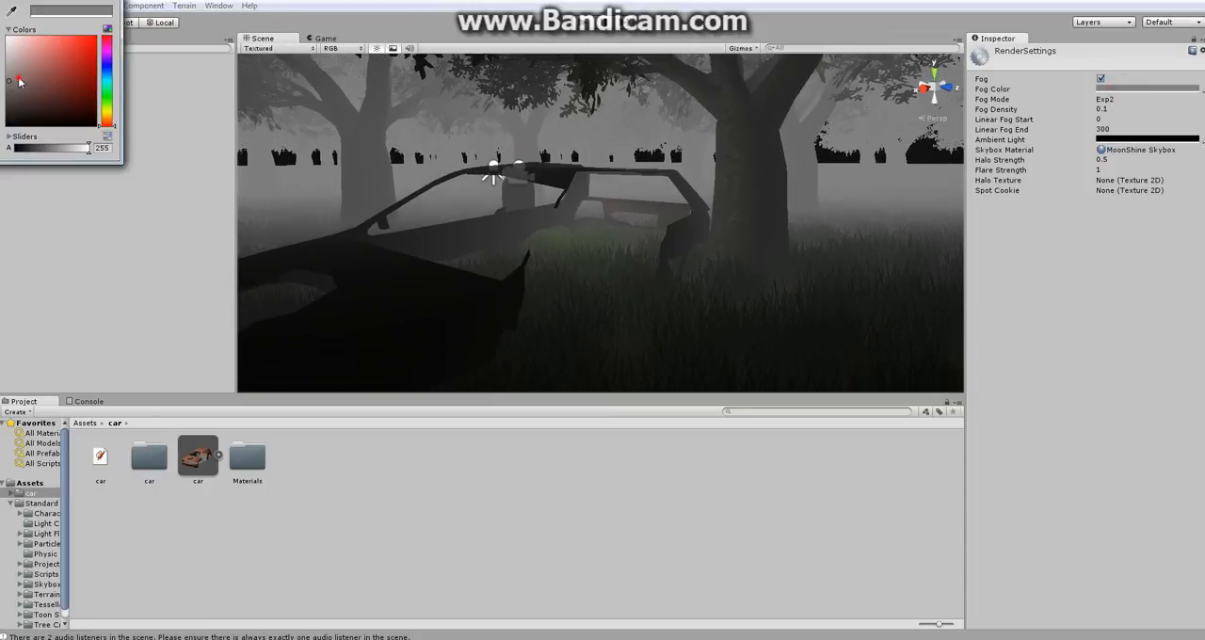
- Set the Fog Color to red so crimson mist fills the forest
click(104, 45)
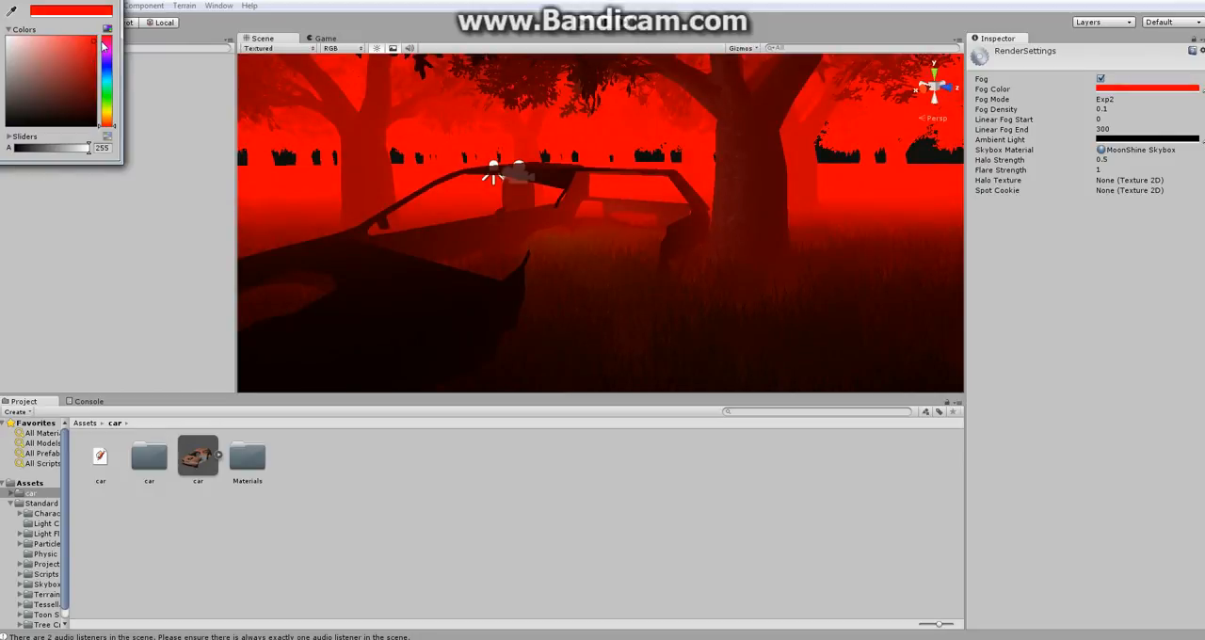